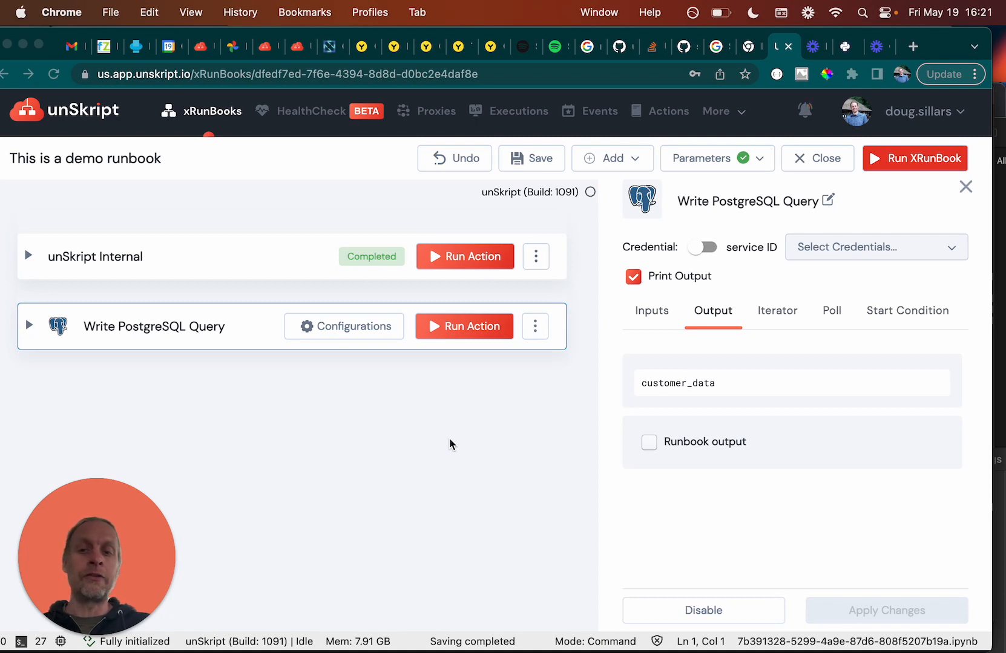
mouse_move(108, 333)
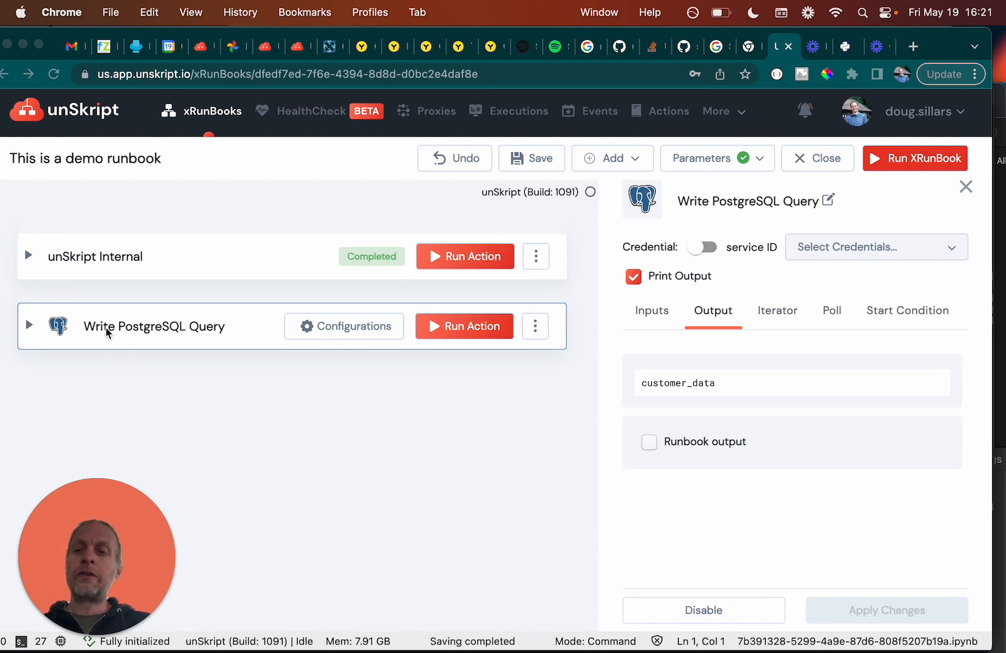
mouse_move(209, 340)
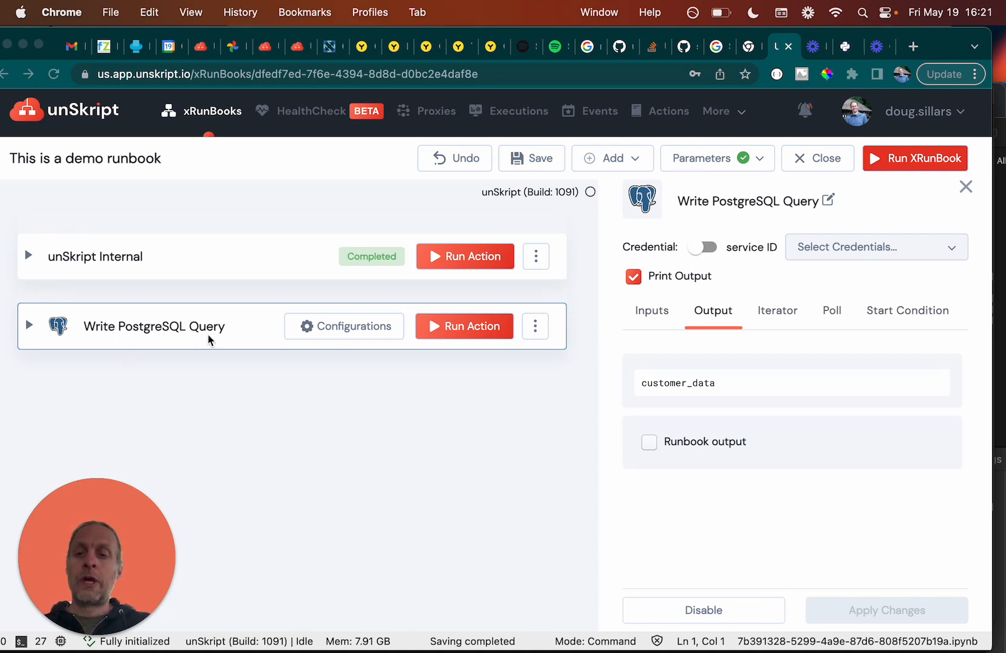
mouse_move(441, 347)
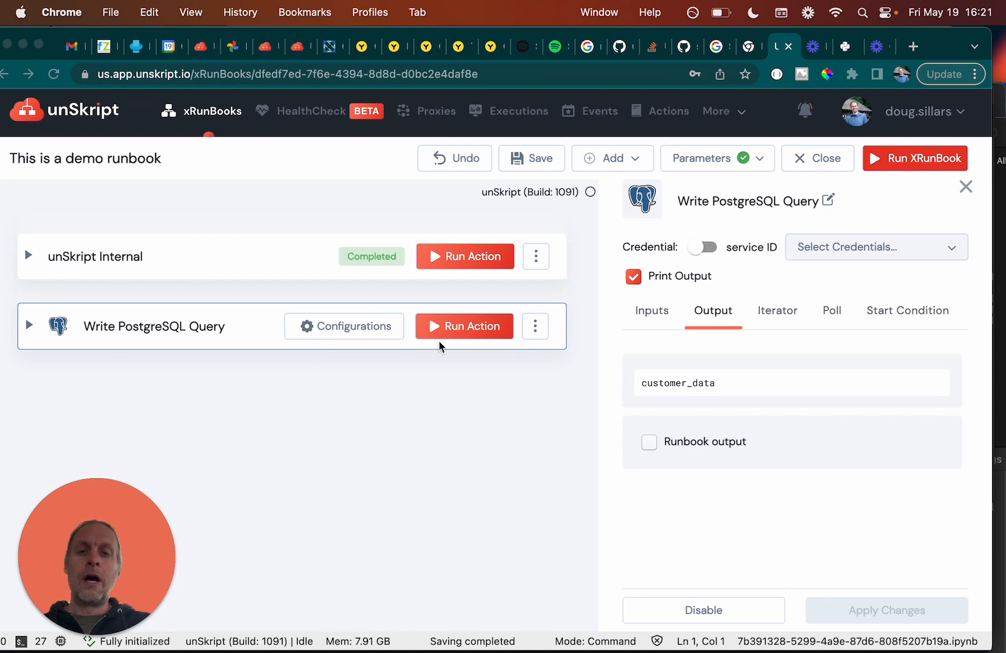
mouse_move(651, 311)
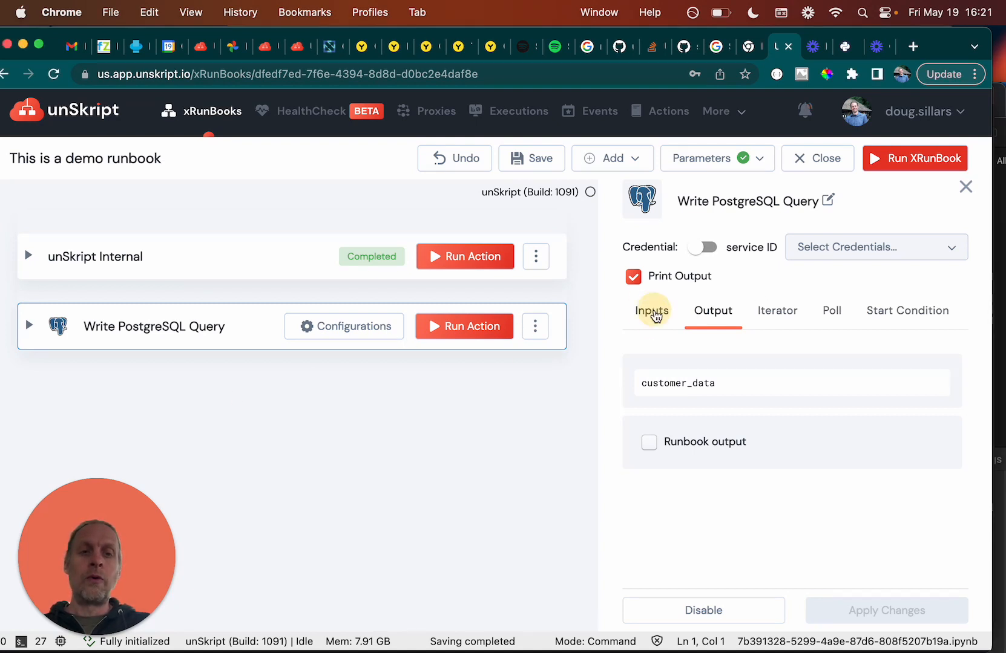
Step: Review the Write PostgreSQL Query action's Inputs and its Output variable
click(651, 311)
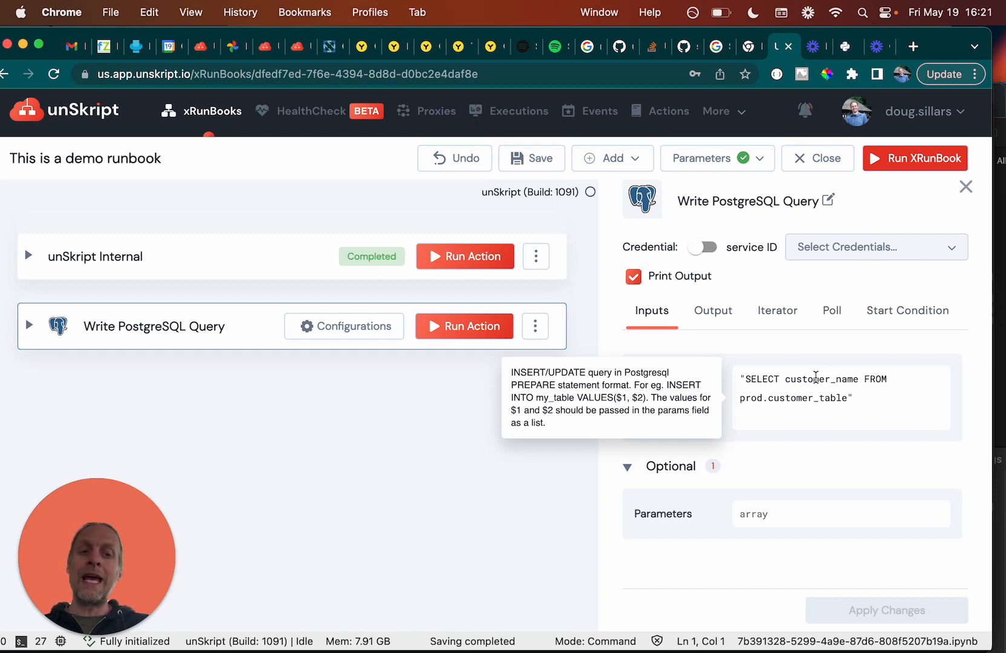
mouse_move(723, 415)
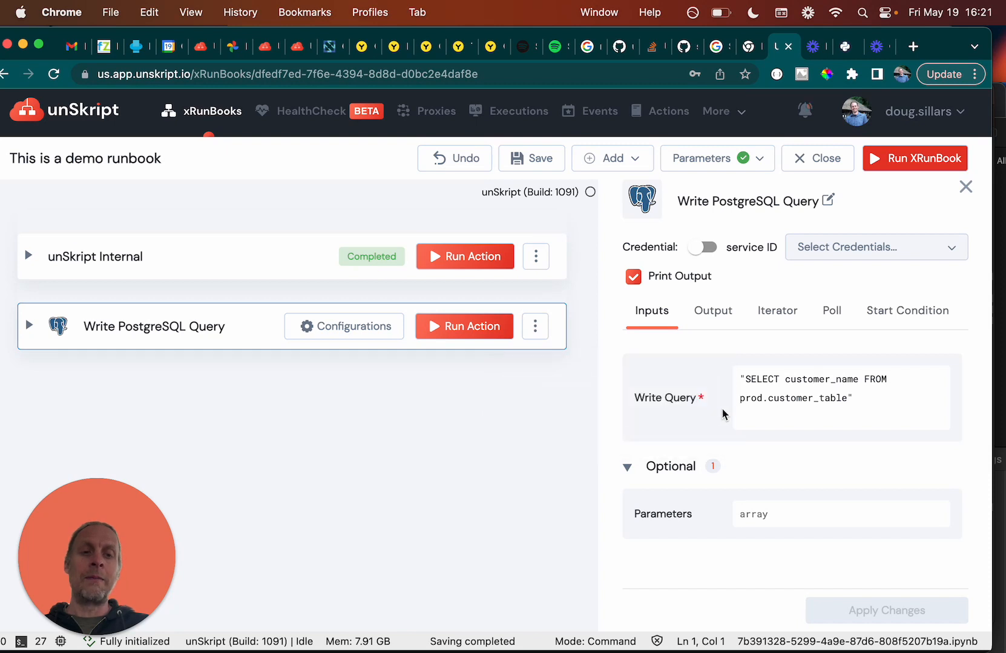
mouse_move(789, 411)
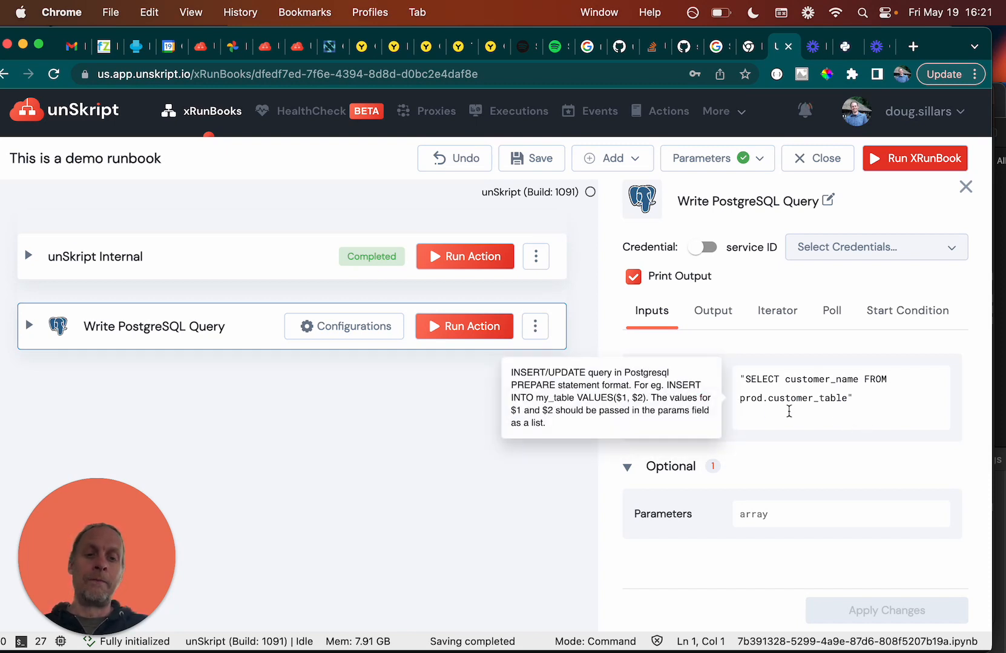
click(712, 311)
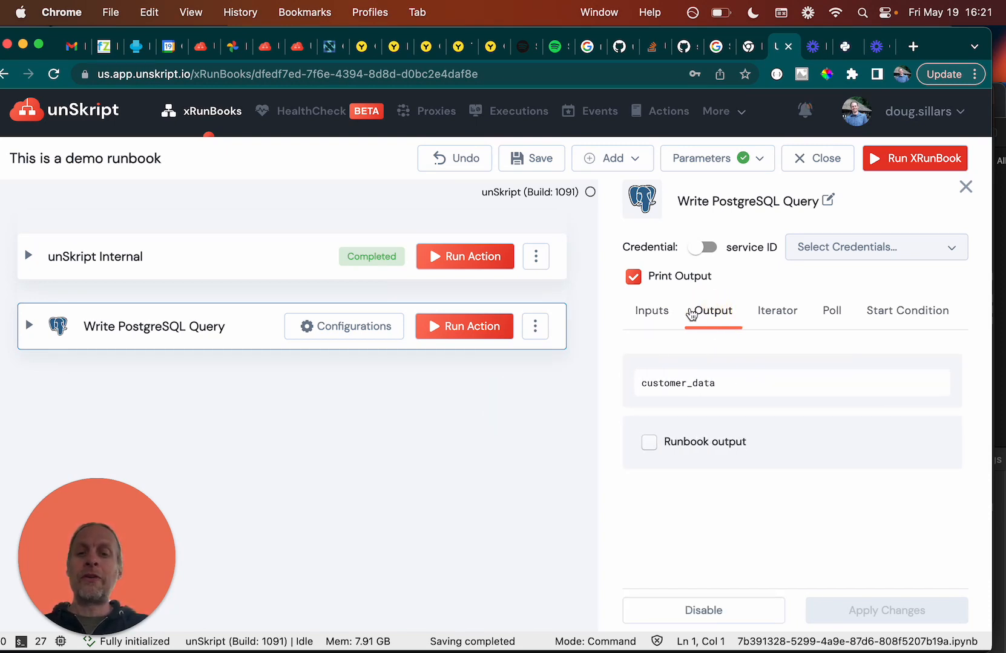
mouse_move(724, 379)
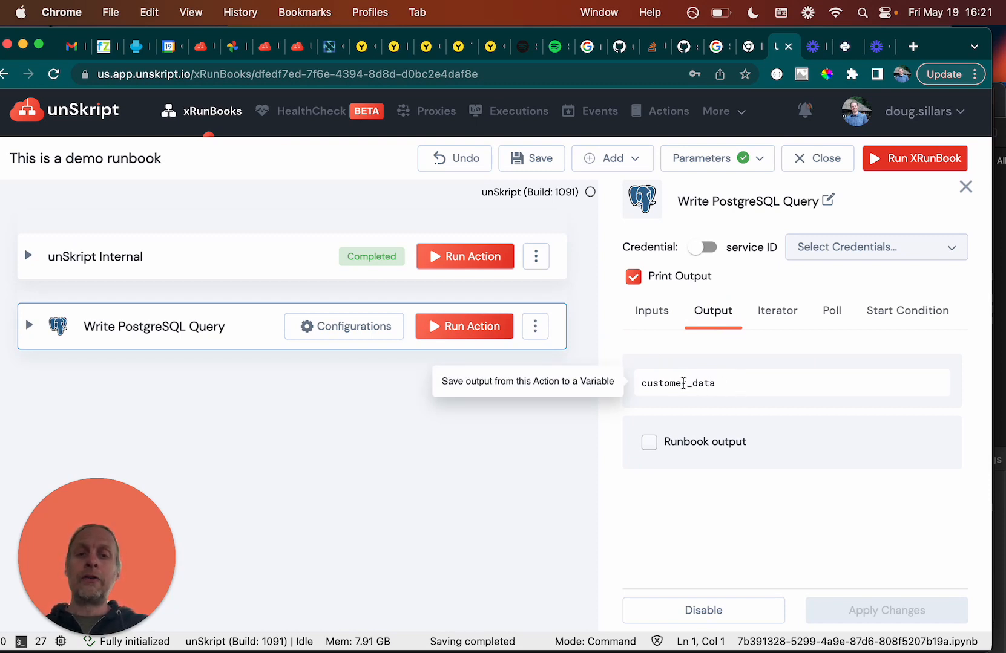
mouse_move(537, 433)
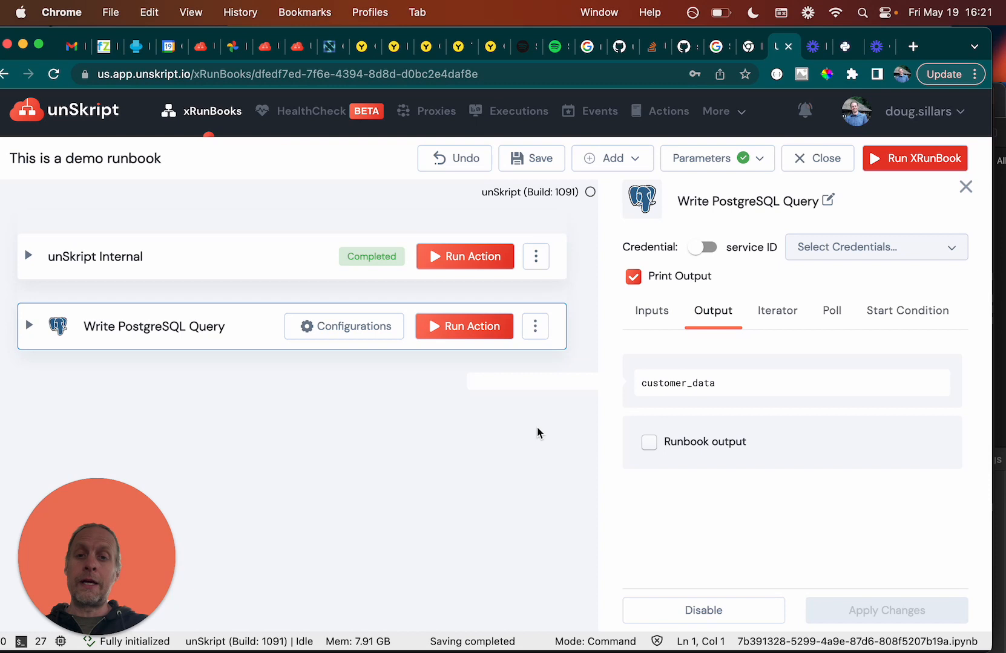
click(651, 310)
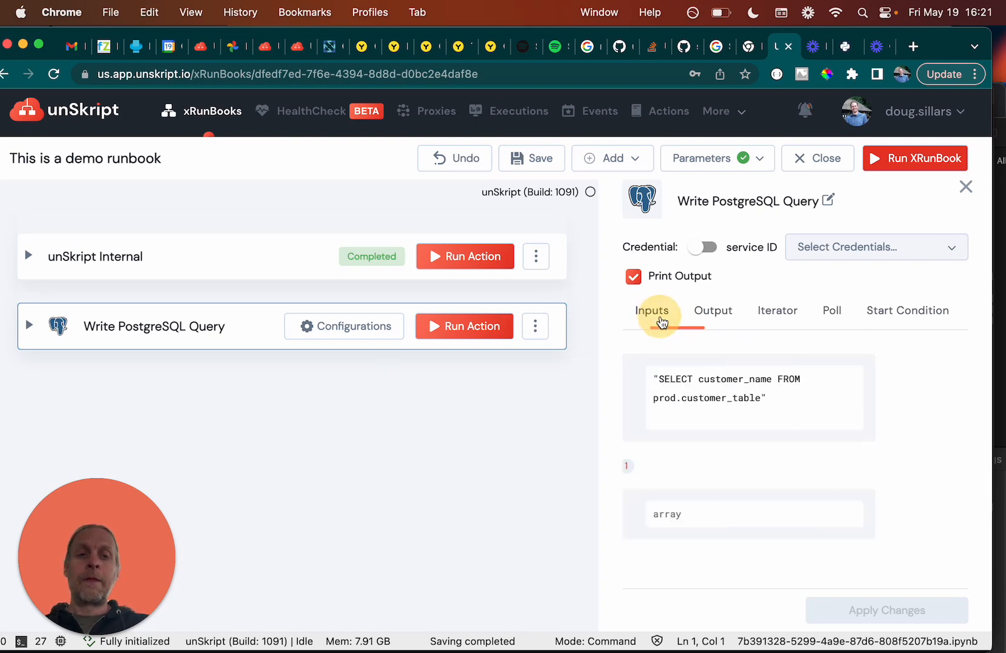
click(651, 310)
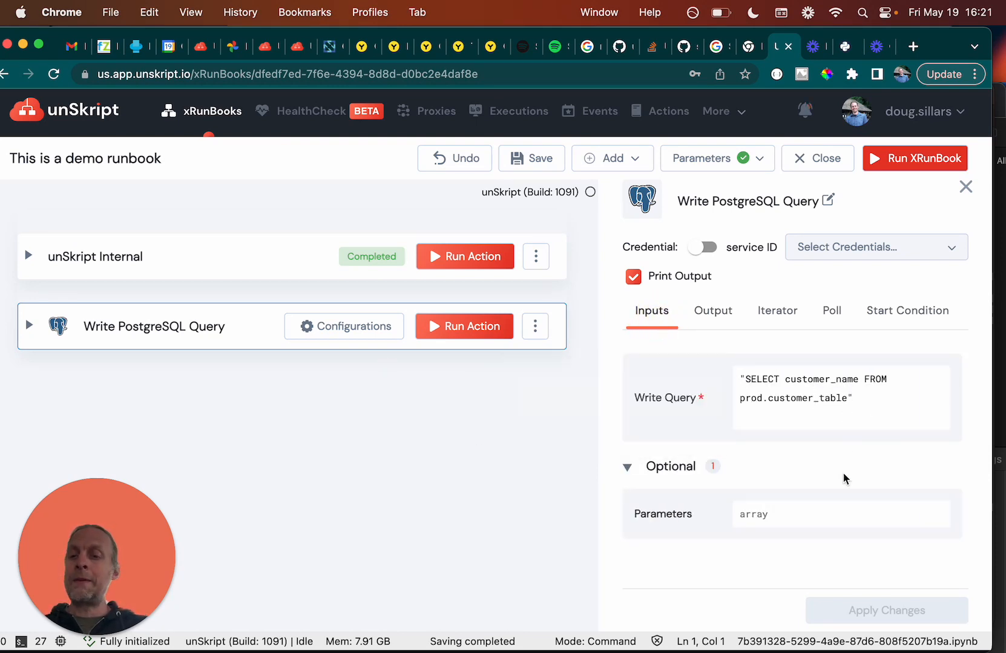
mouse_move(821, 303)
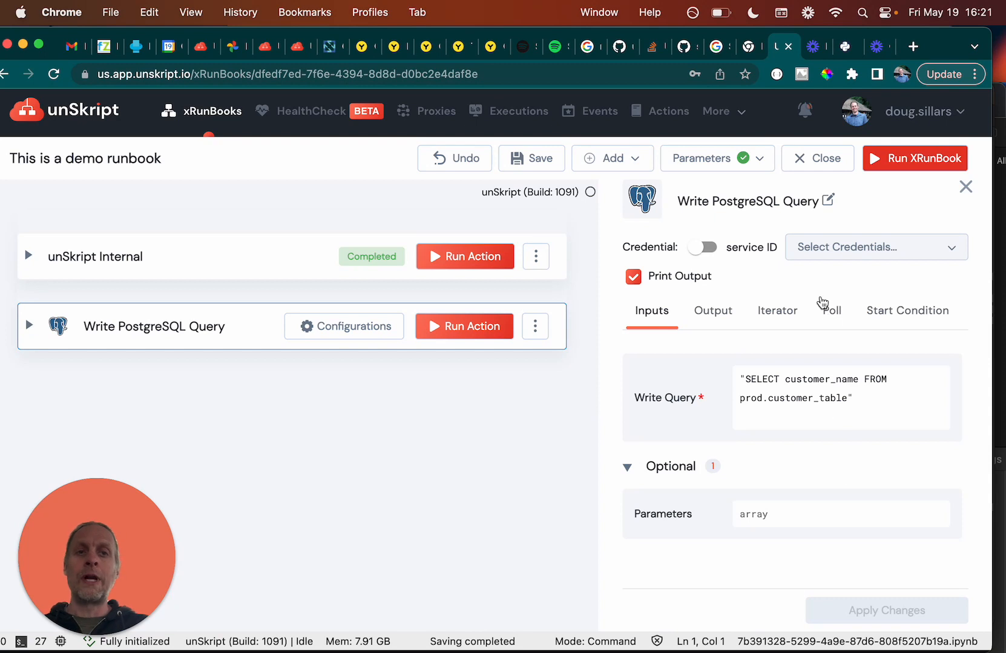
mouse_move(140, 119)
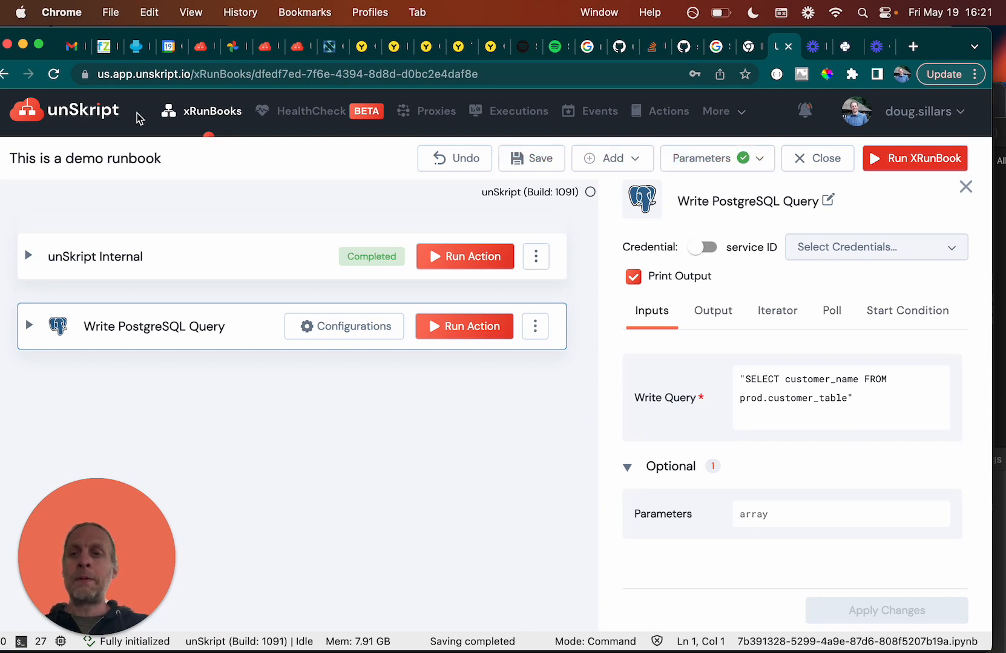
Step: Bring up the Add Input Parameter form from the runbook's Parameters list
click(705, 159)
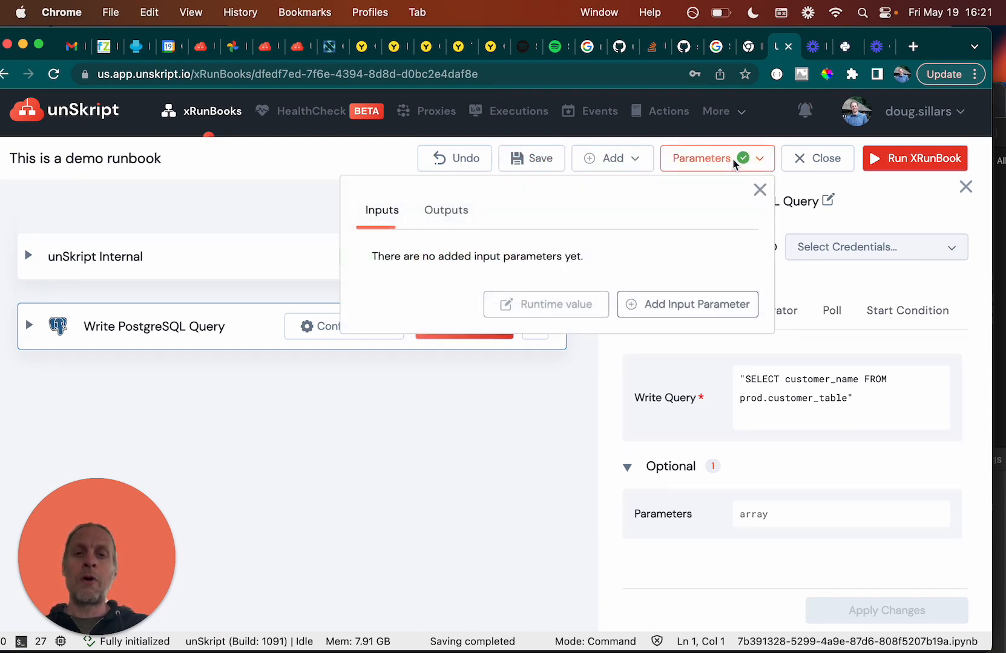
mouse_move(686, 304)
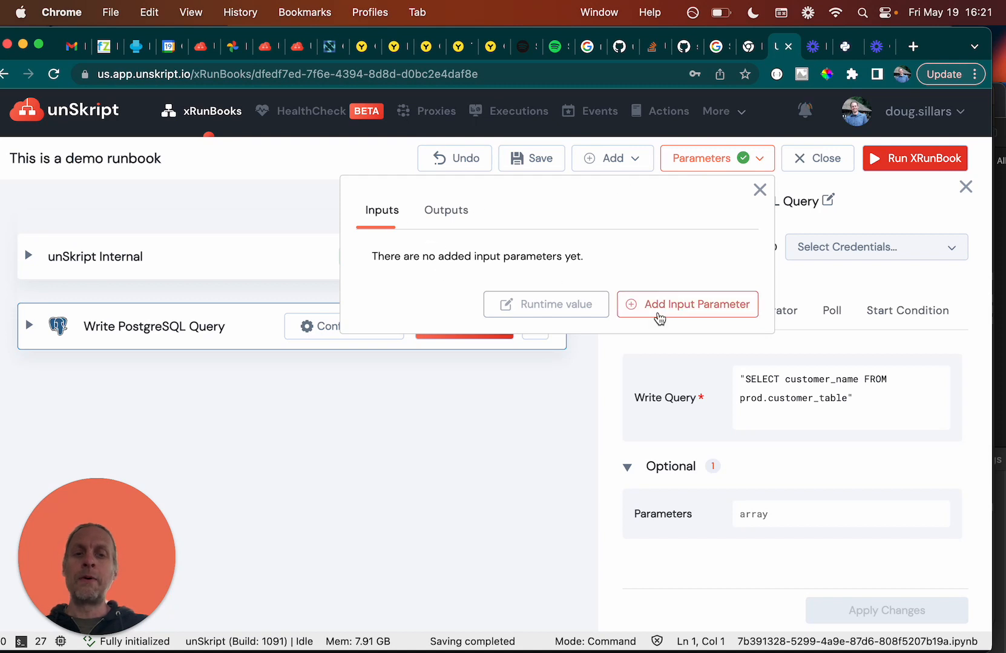
click(686, 304)
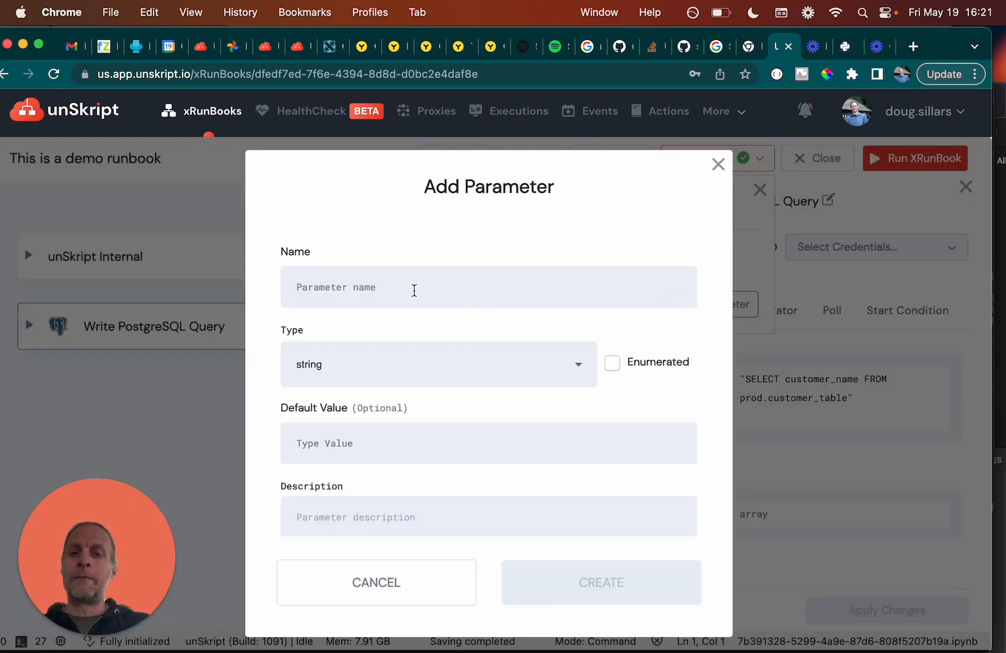
Step: Name the parameter customer_name and, after trying number, boolean and secret, set its type to string
text(customer)
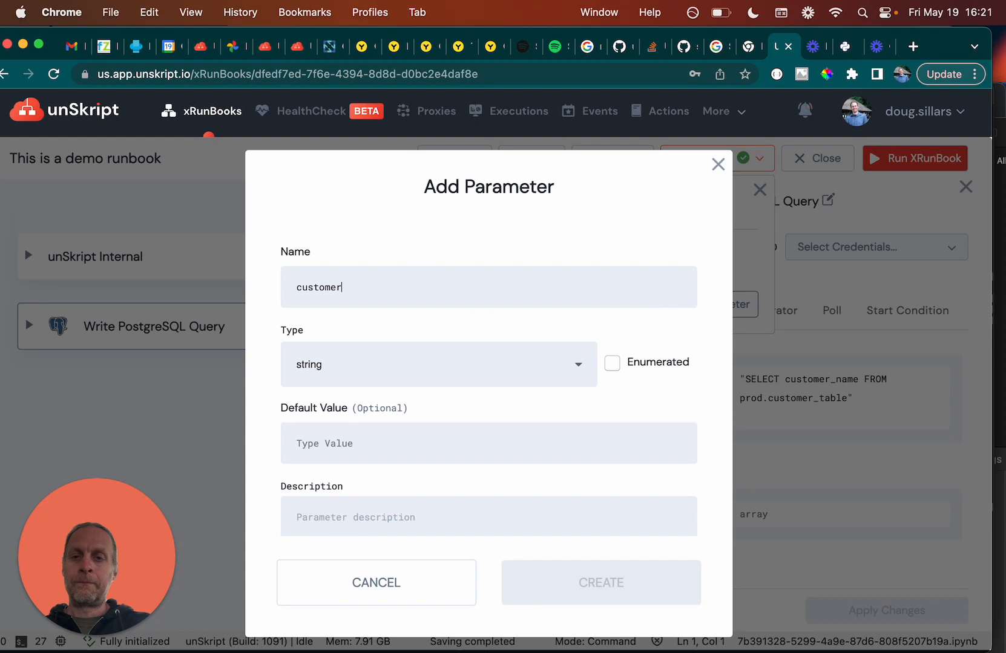
text(_name)
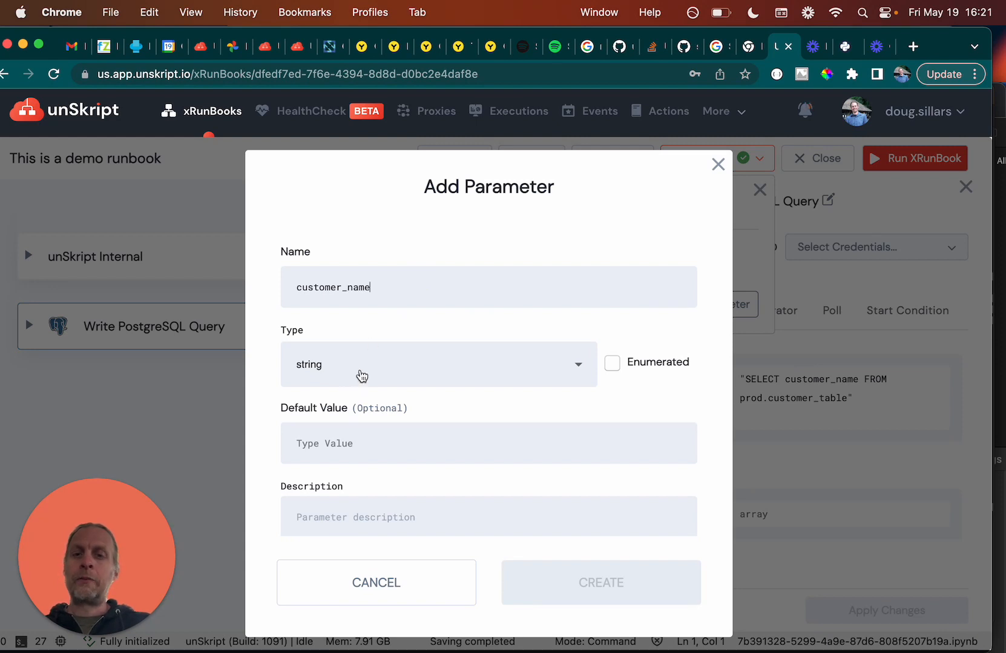
click(438, 365)
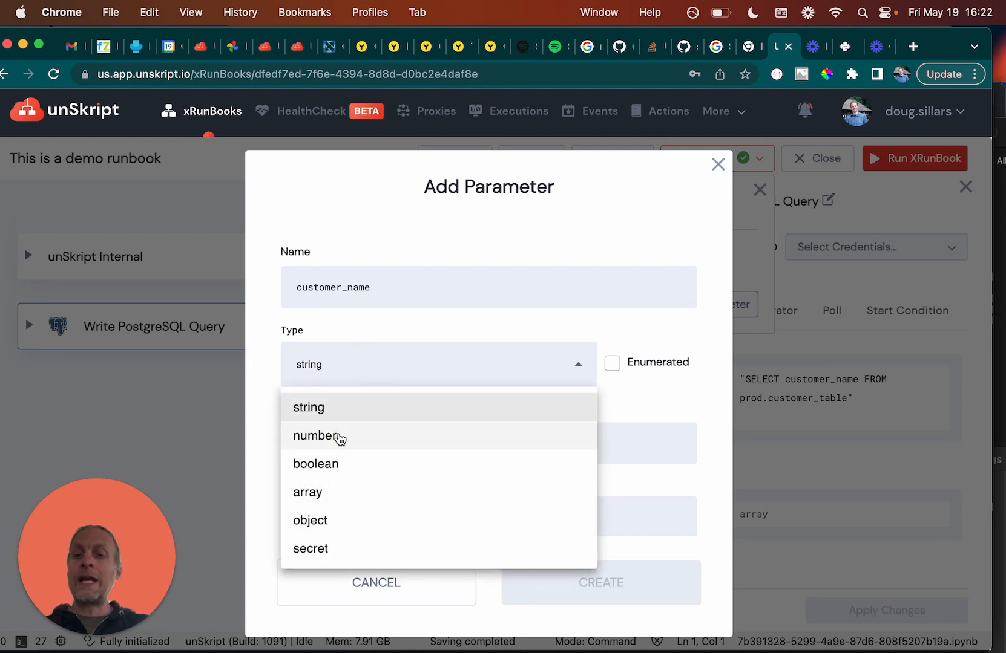
click(313, 435)
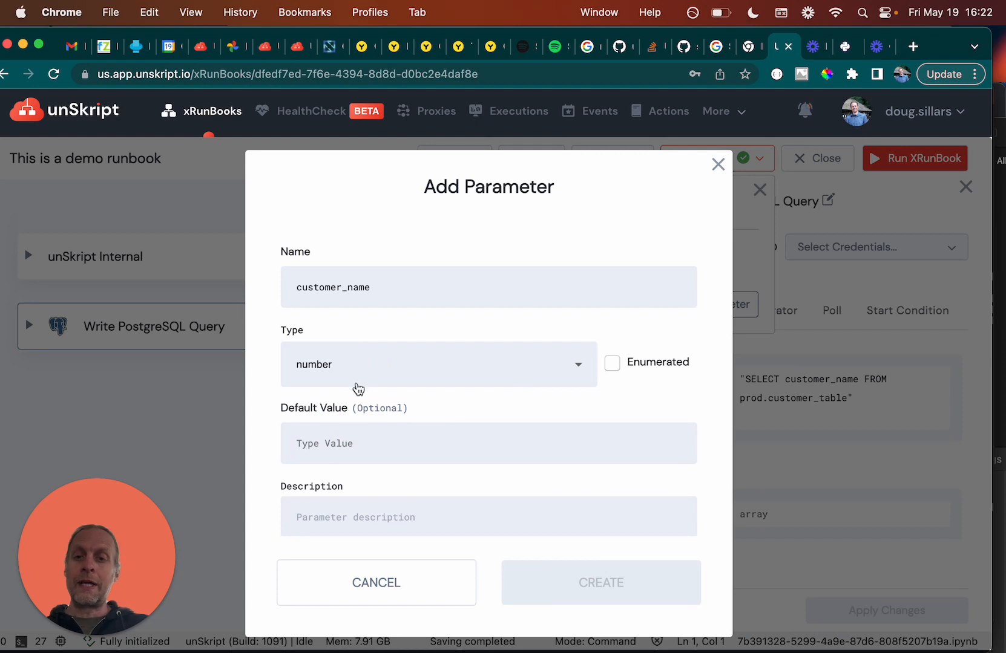
click(438, 364)
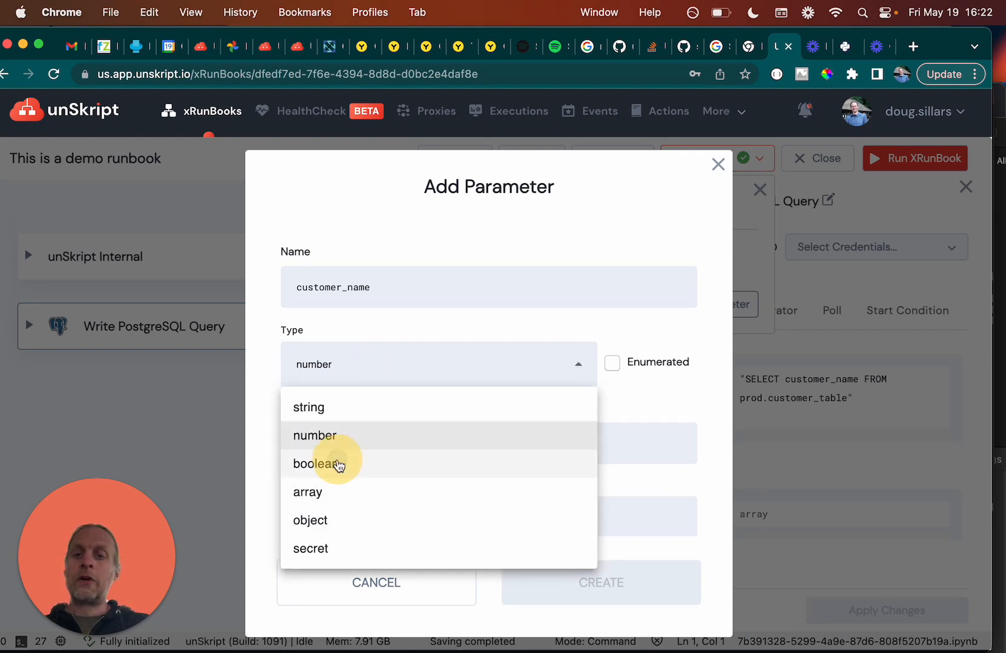
click(315, 463)
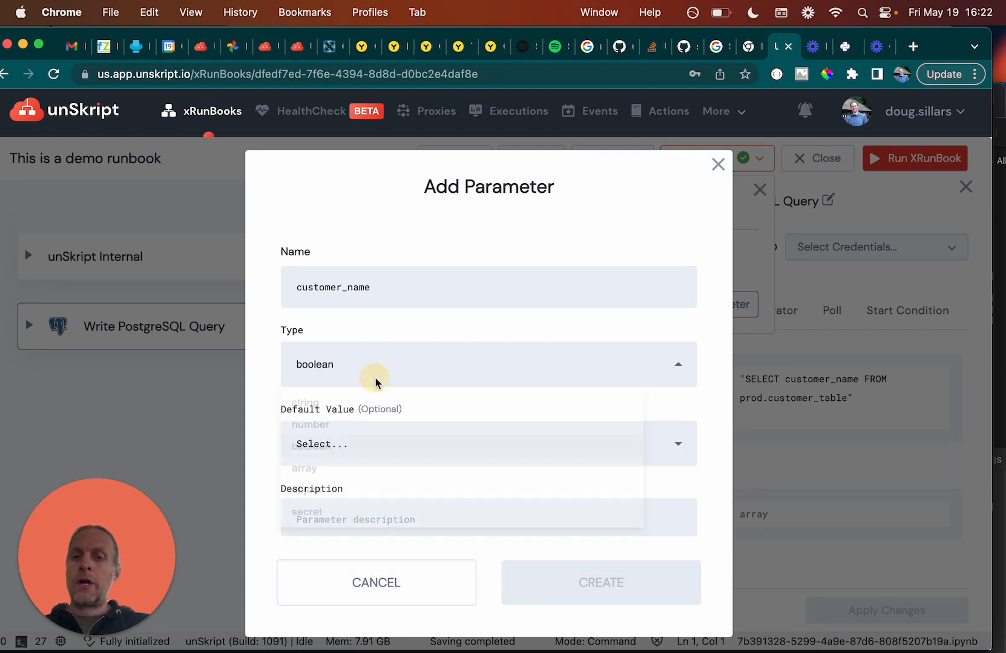
click(488, 364)
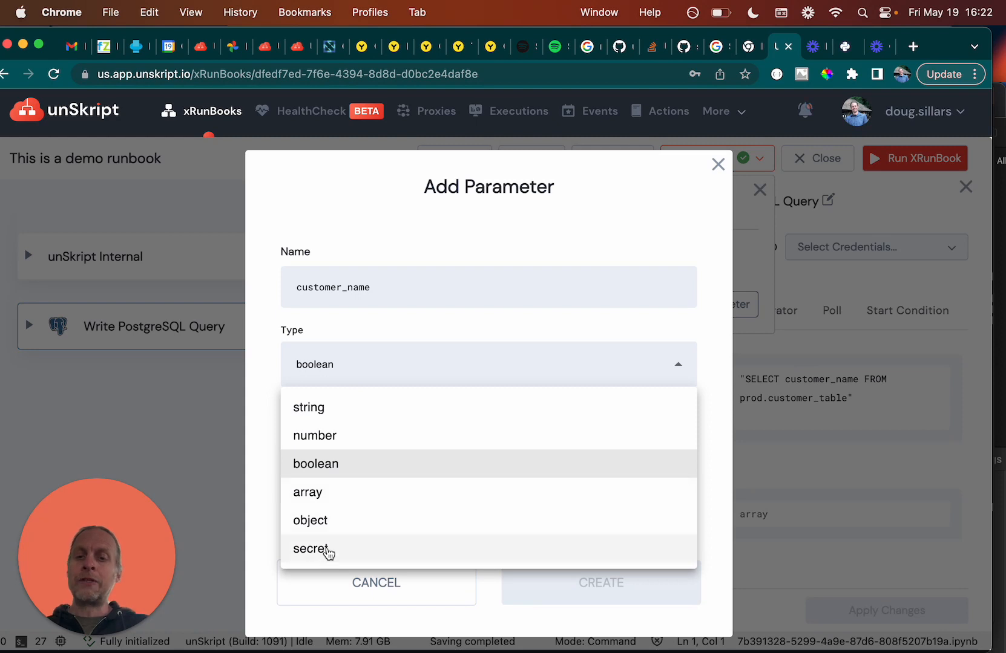
click(314, 548)
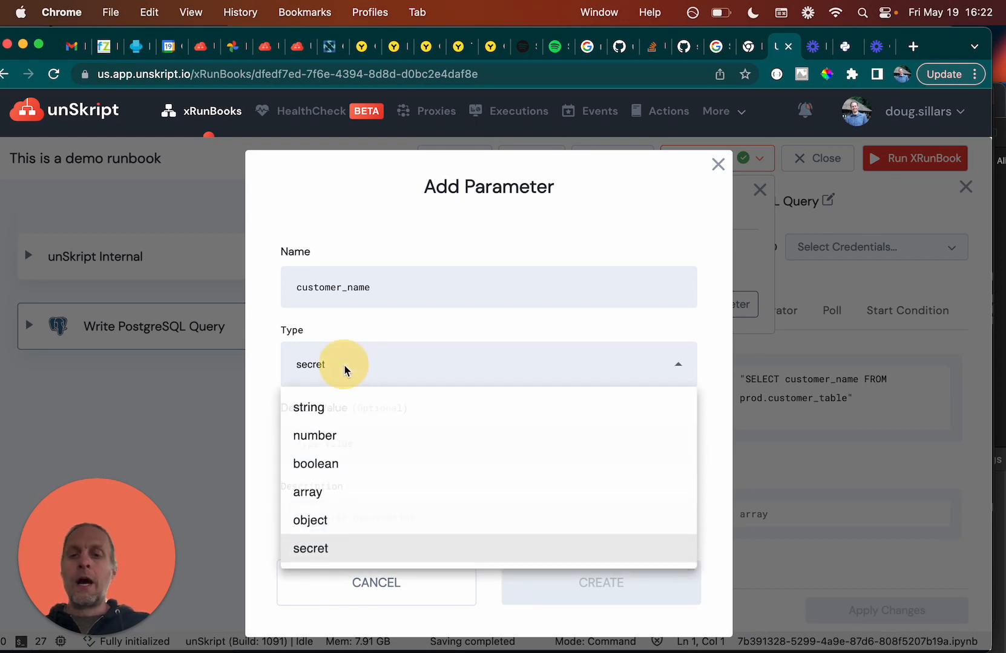
click(308, 407)
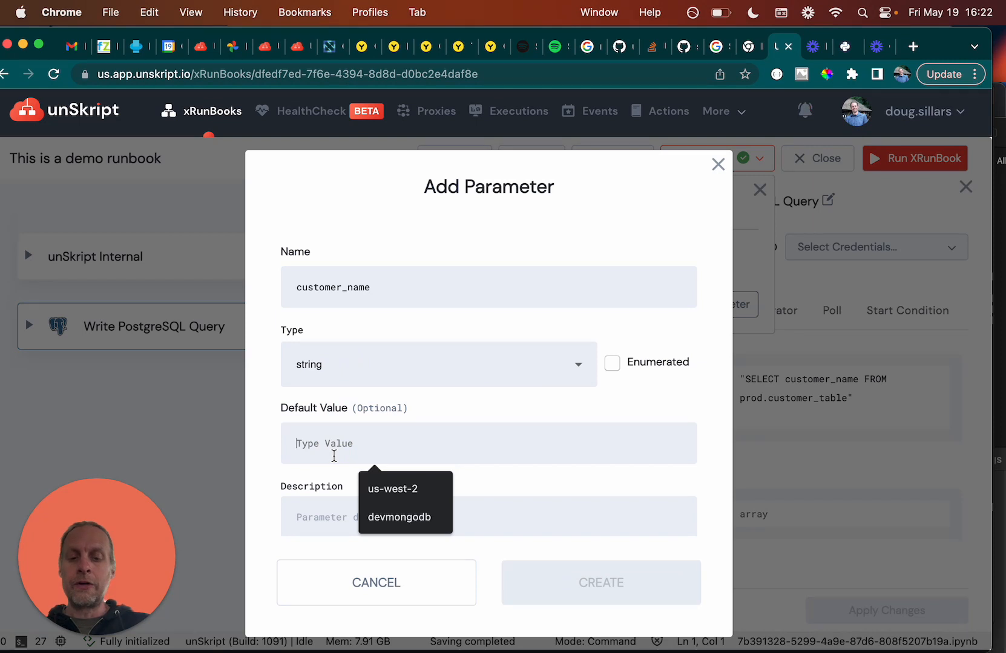
Step: Give customer_name default john_doe and description 'The customer's na', and create it
text(john)
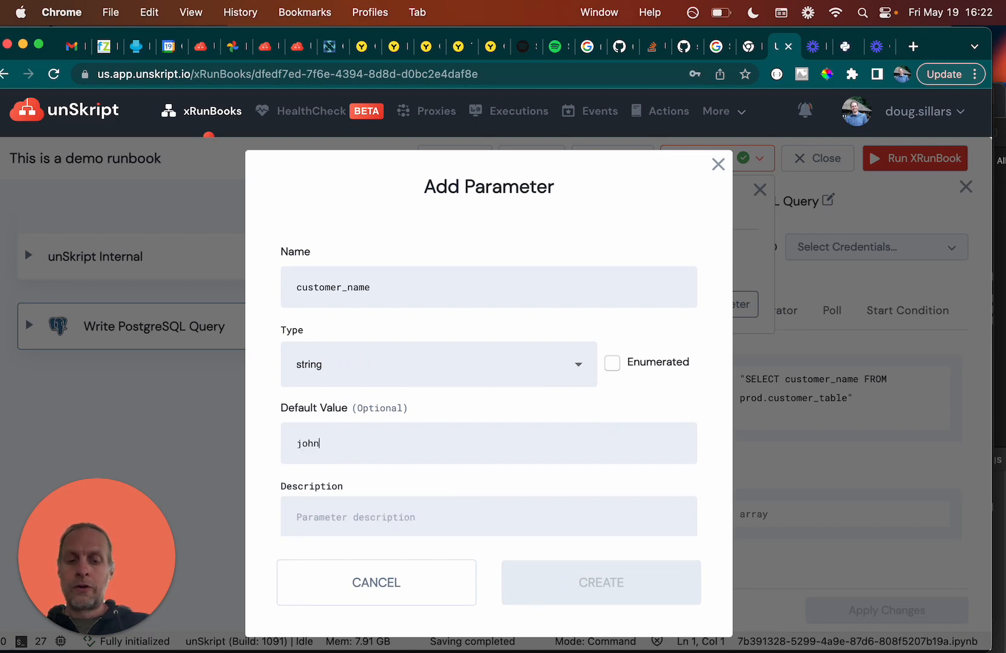
text(_doe)
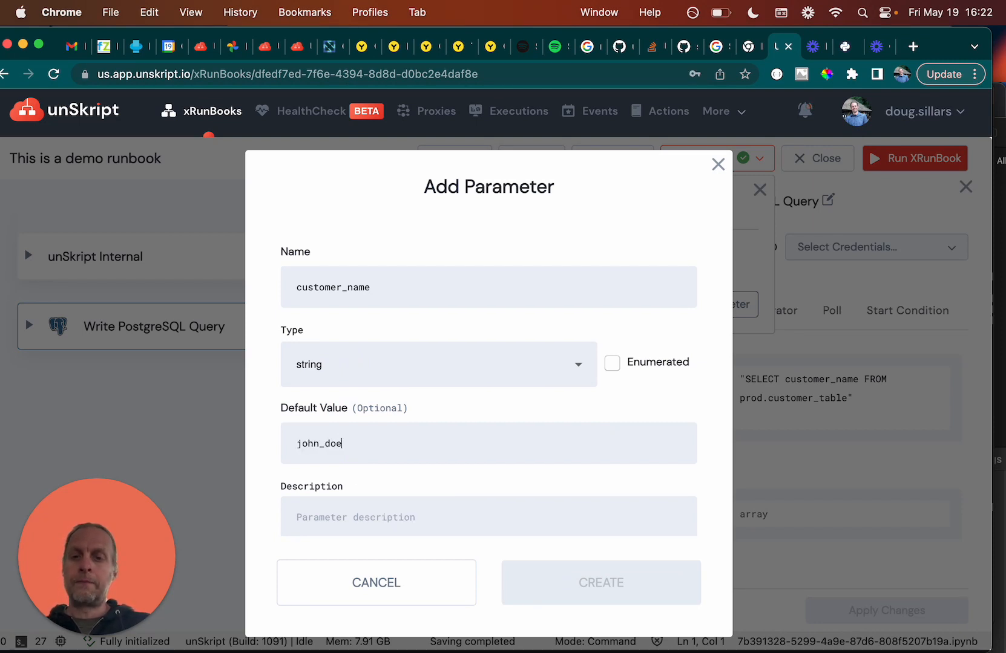
text(The)
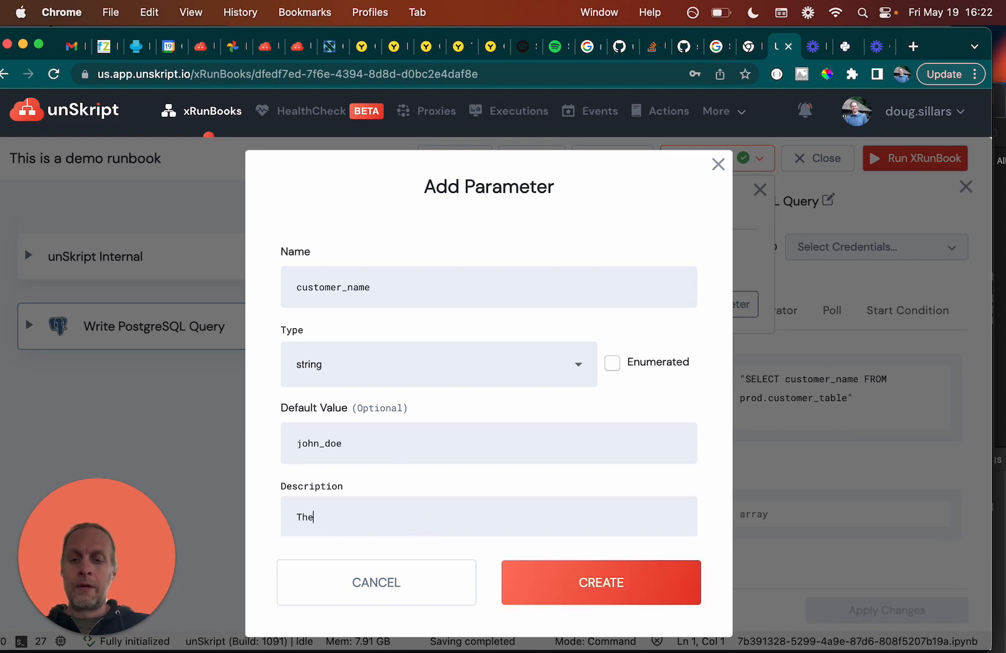
text(customer's na)
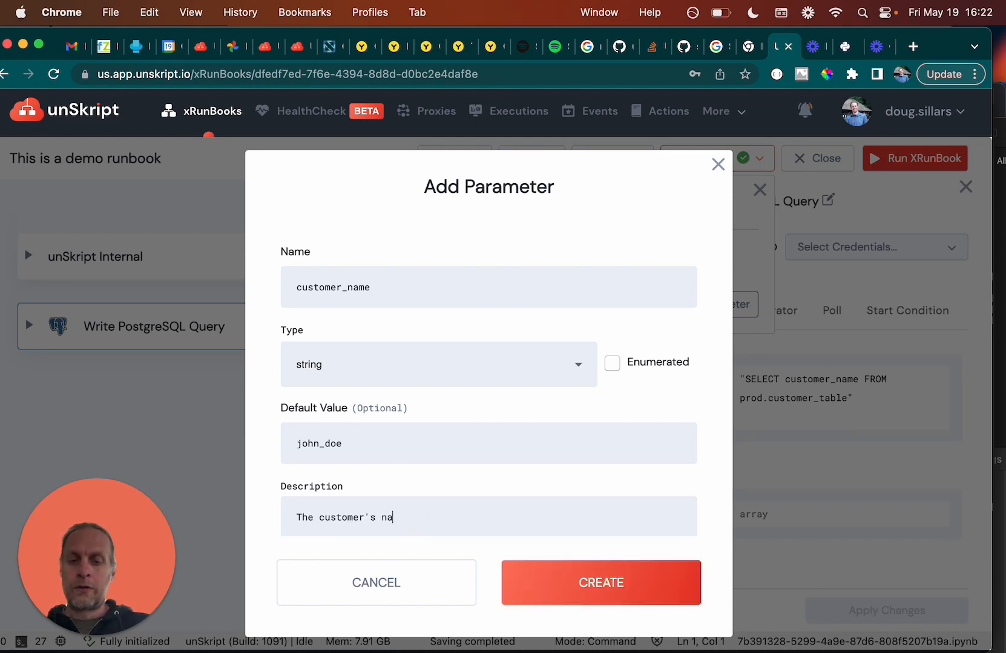
click(600, 583)
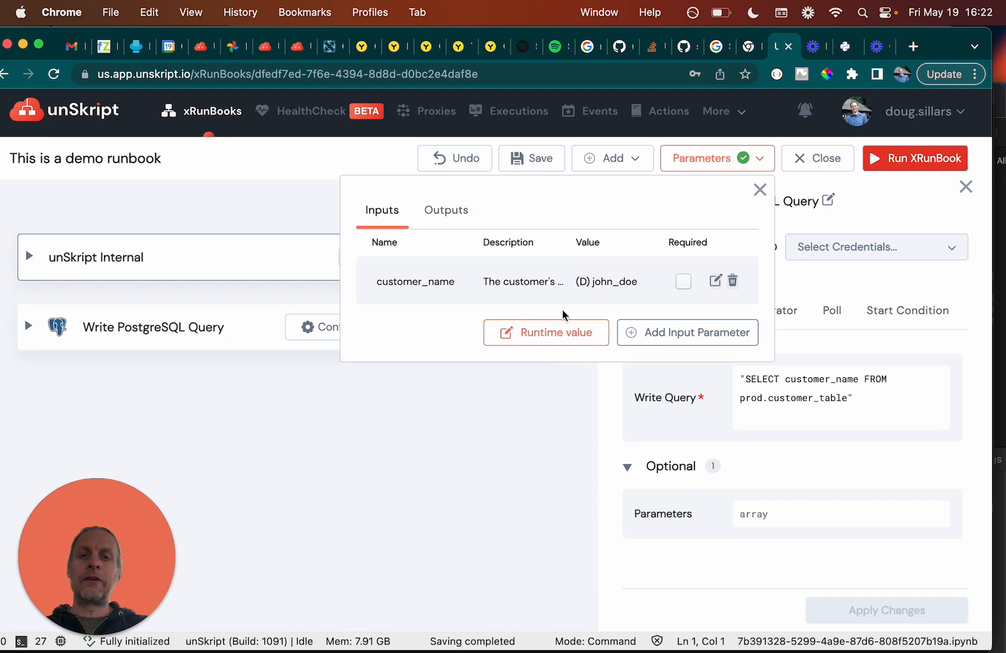
mouse_move(628, 282)
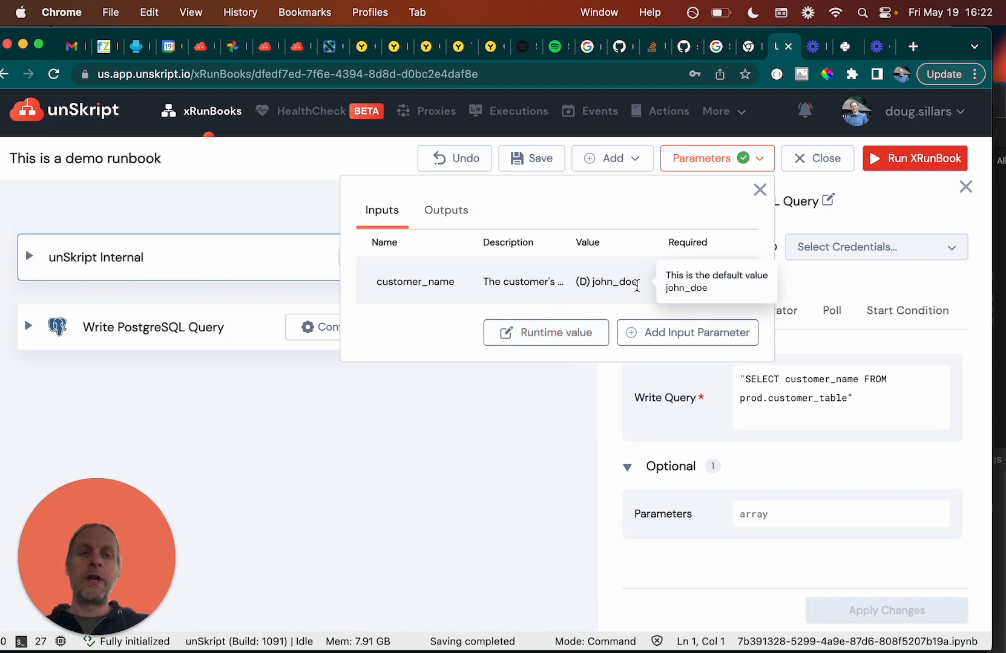
mouse_move(544, 332)
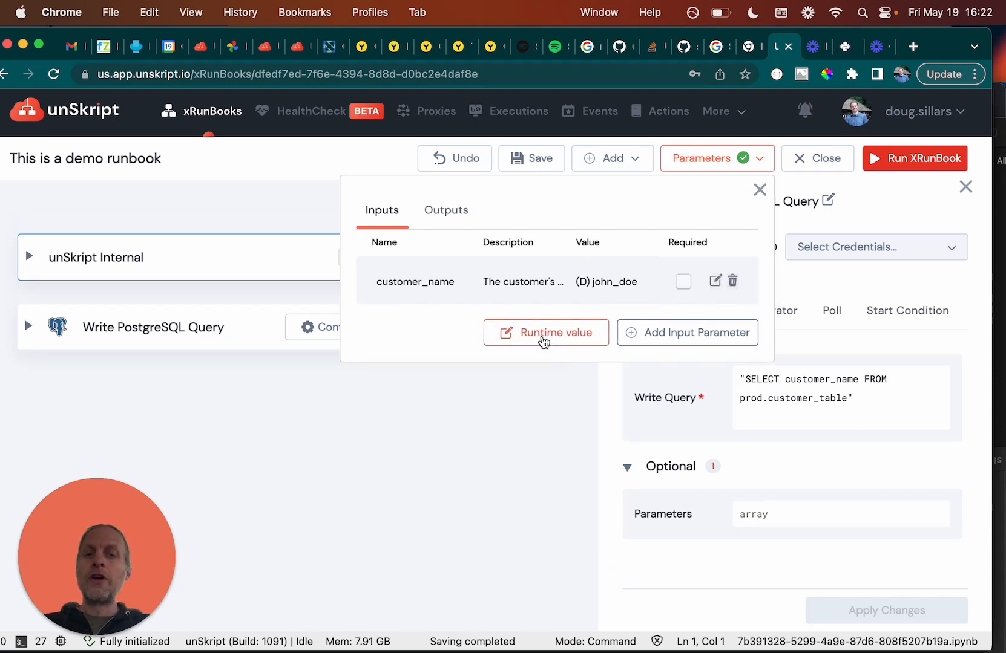
Step: Set customer_name's runtime value to doug and save it
click(544, 333)
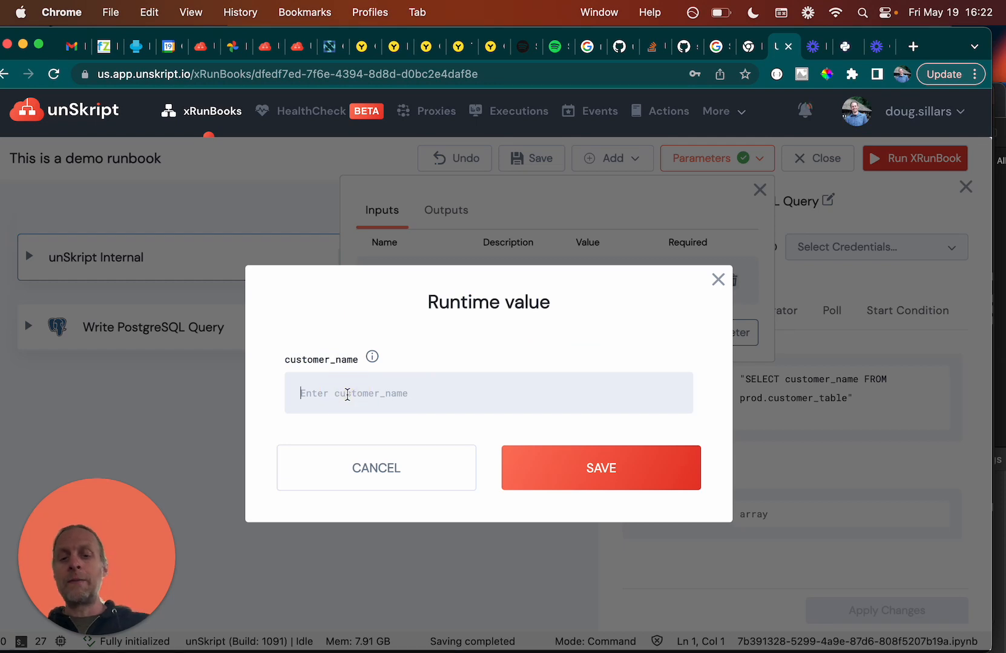
text(doug)
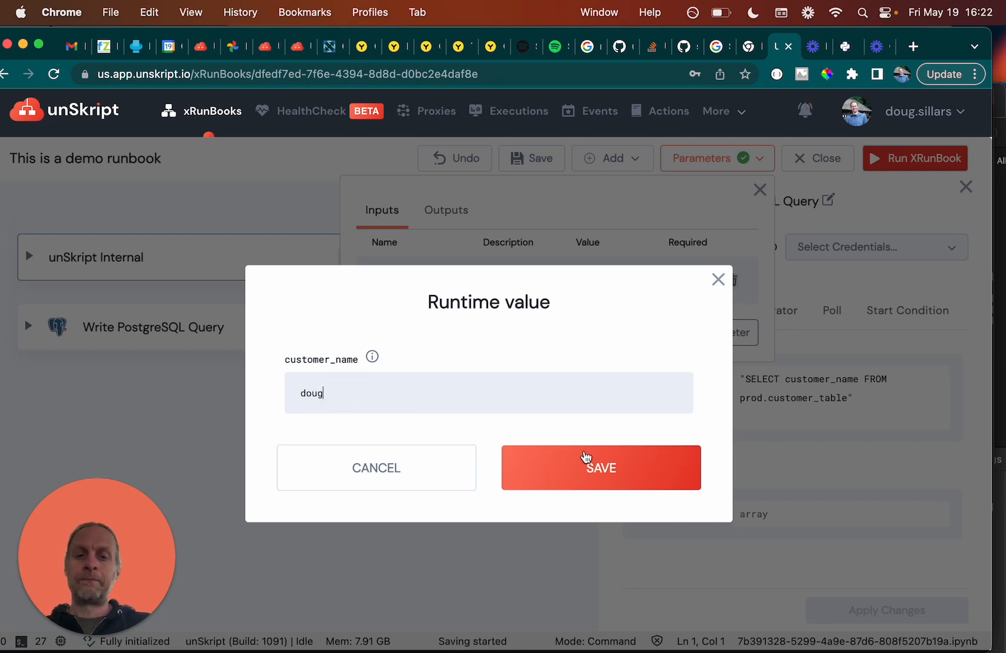
click(600, 467)
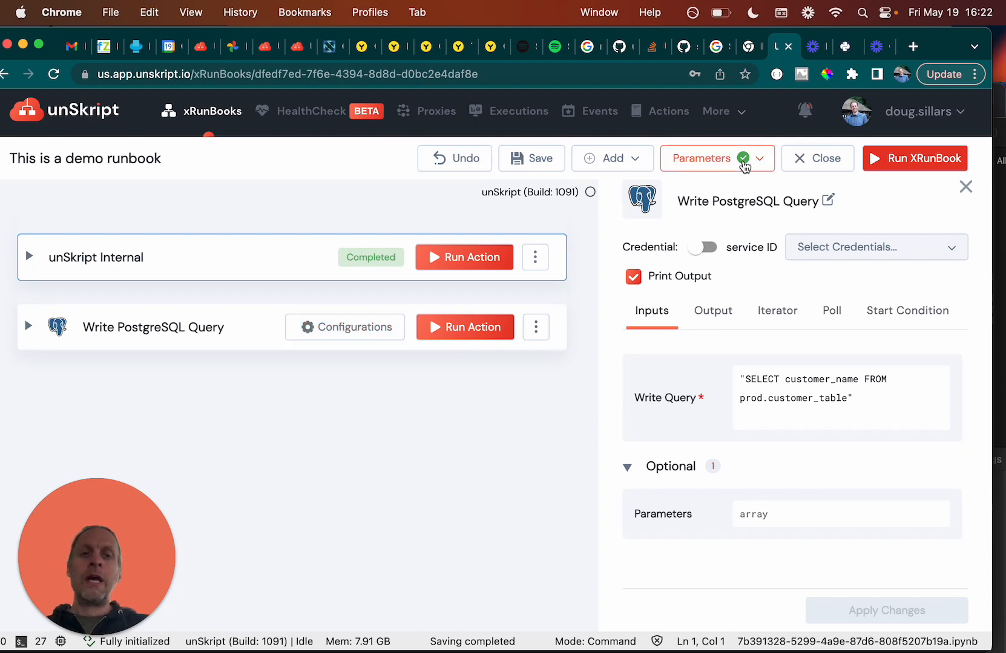
mouse_move(464, 257)
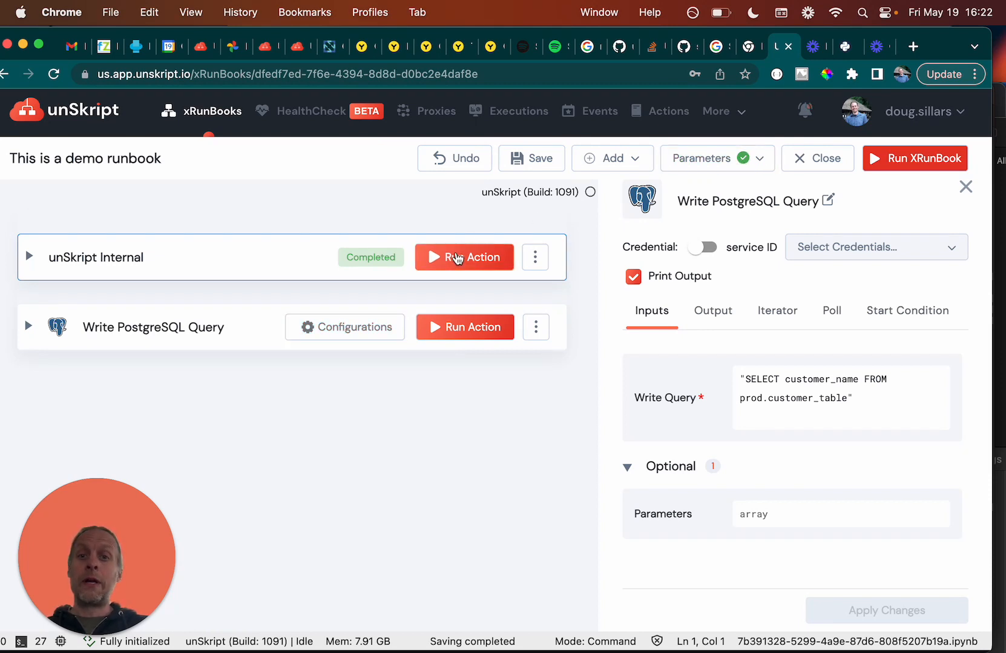
mouse_move(774, 134)
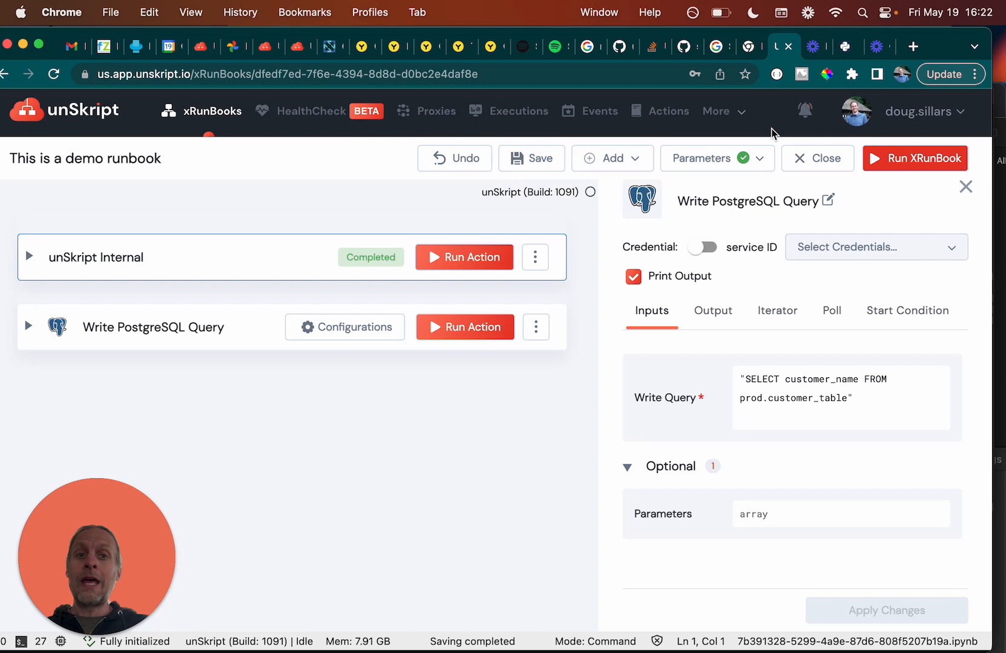
mouse_move(551, 307)
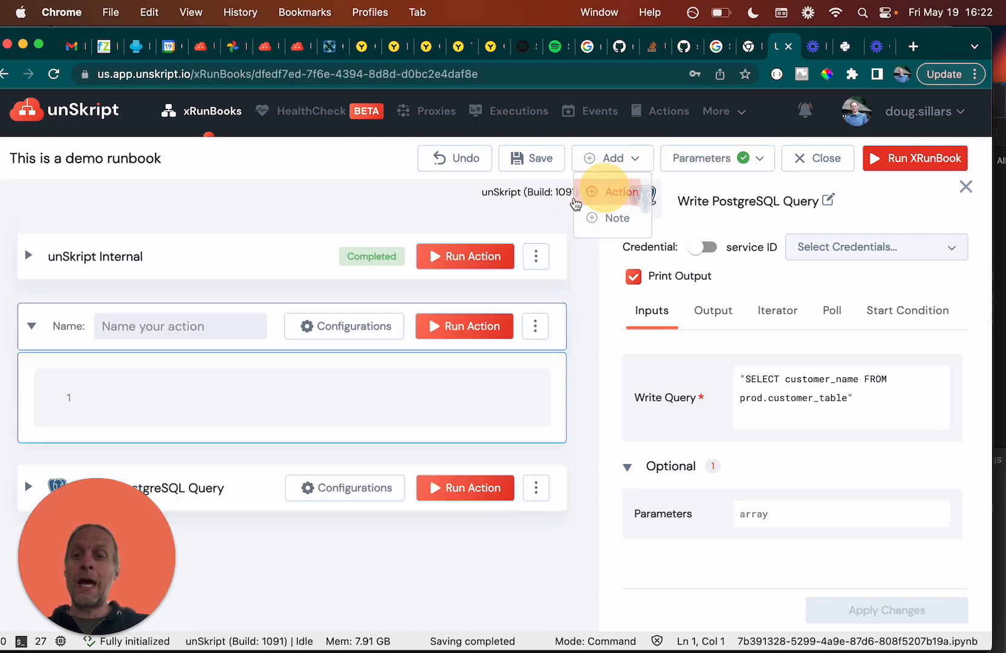
Step: Write print(customer_name) in the new action and run it, outputting doug
text(pring)
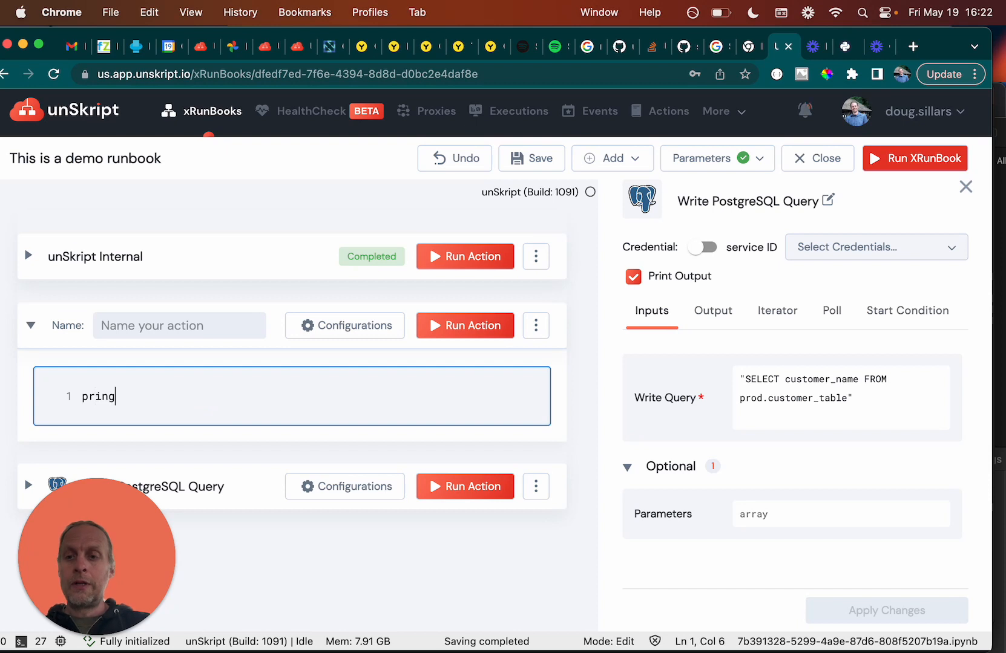
text(print(customer)
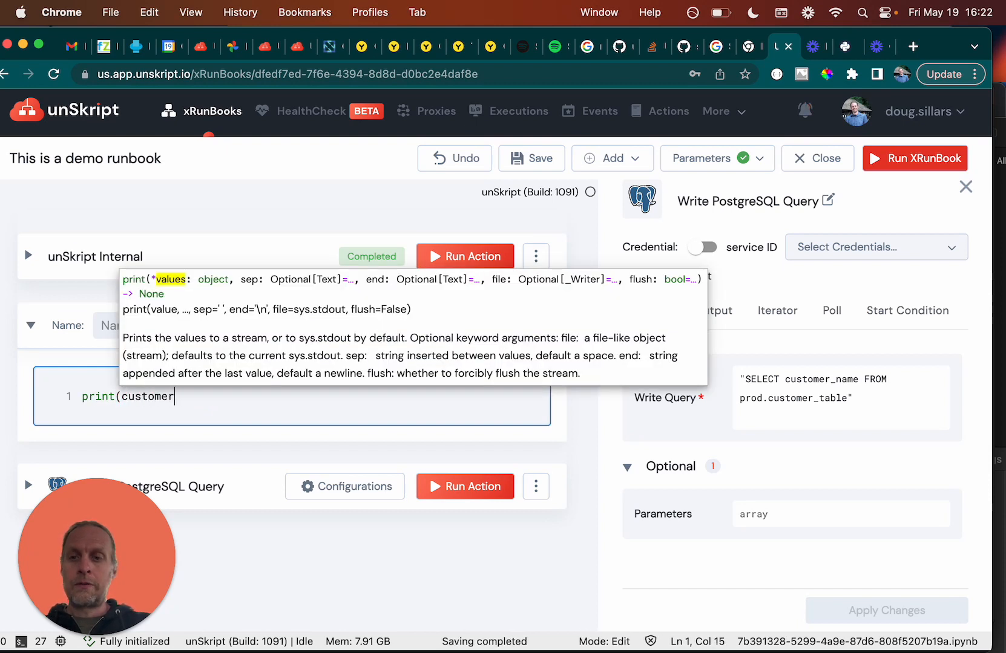
text(_name))
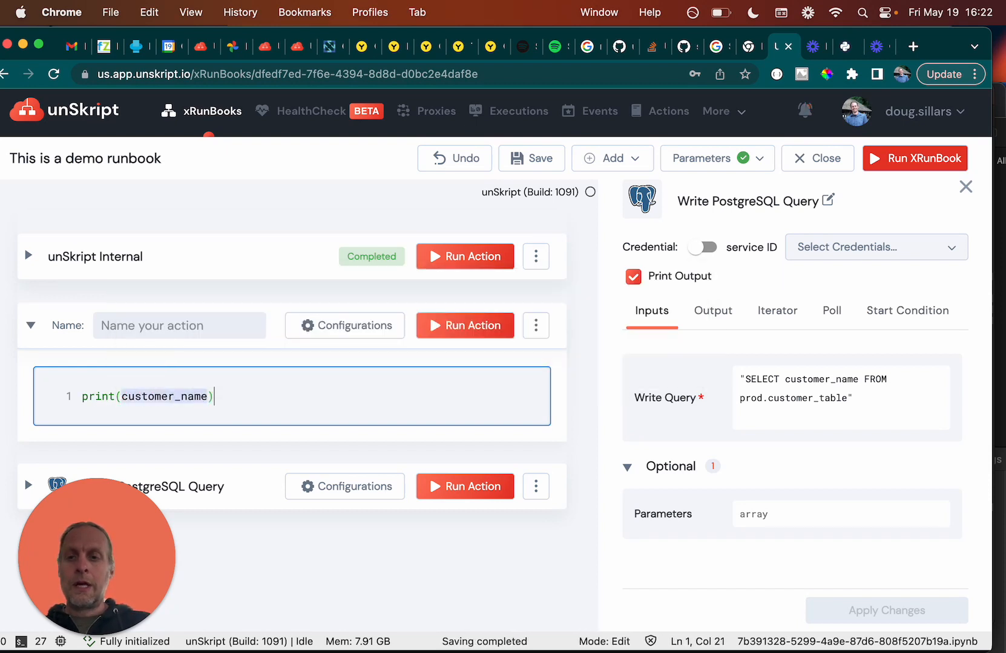
click(464, 326)
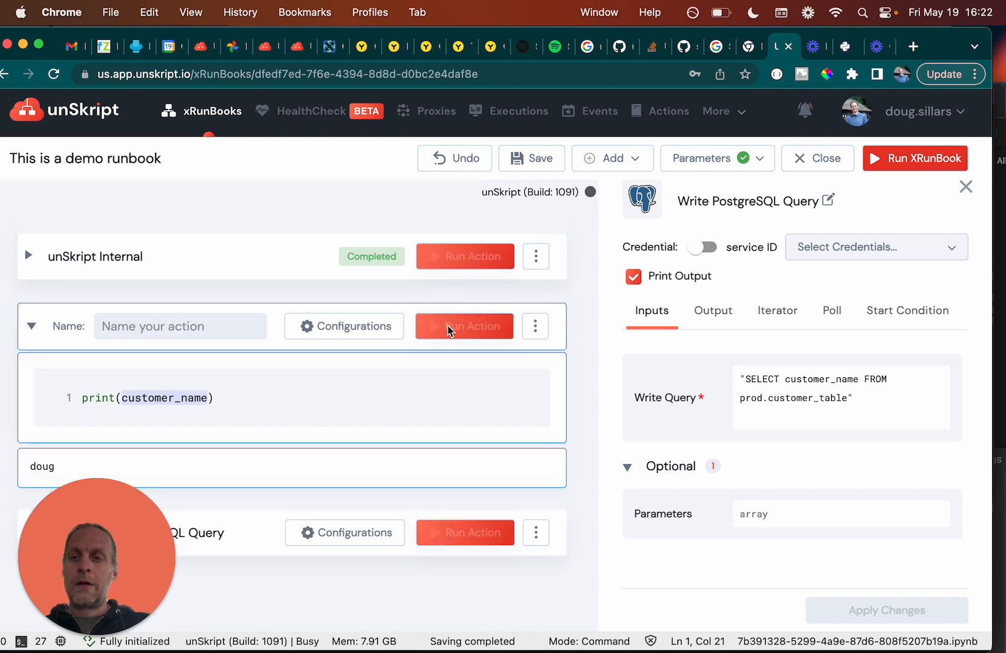
click(465, 326)
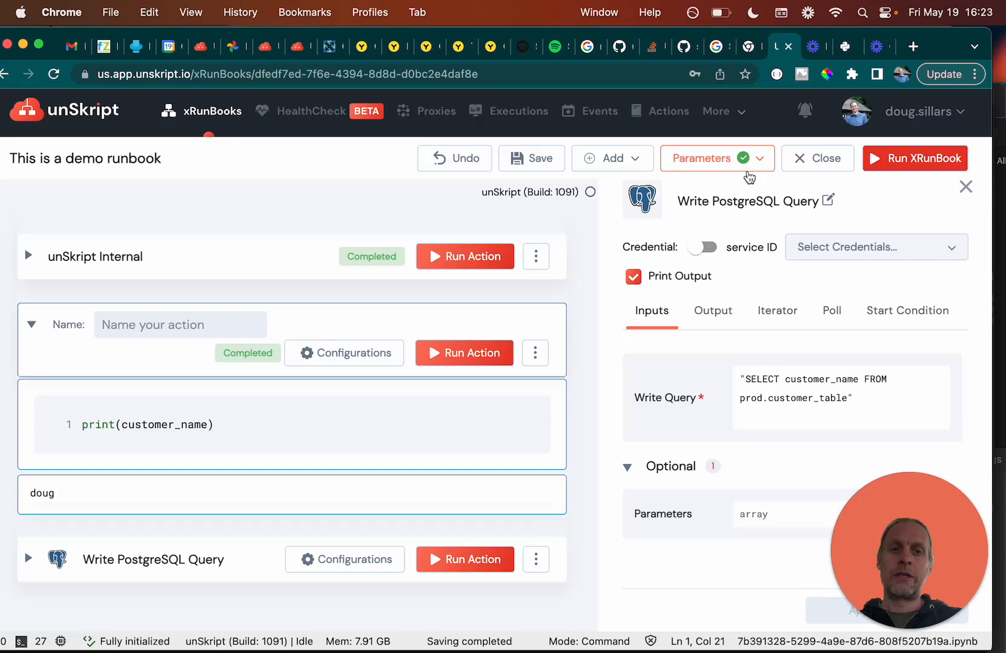
Step: Replace customer_name's runtime value with Fred Flintstone and save it
click(704, 158)
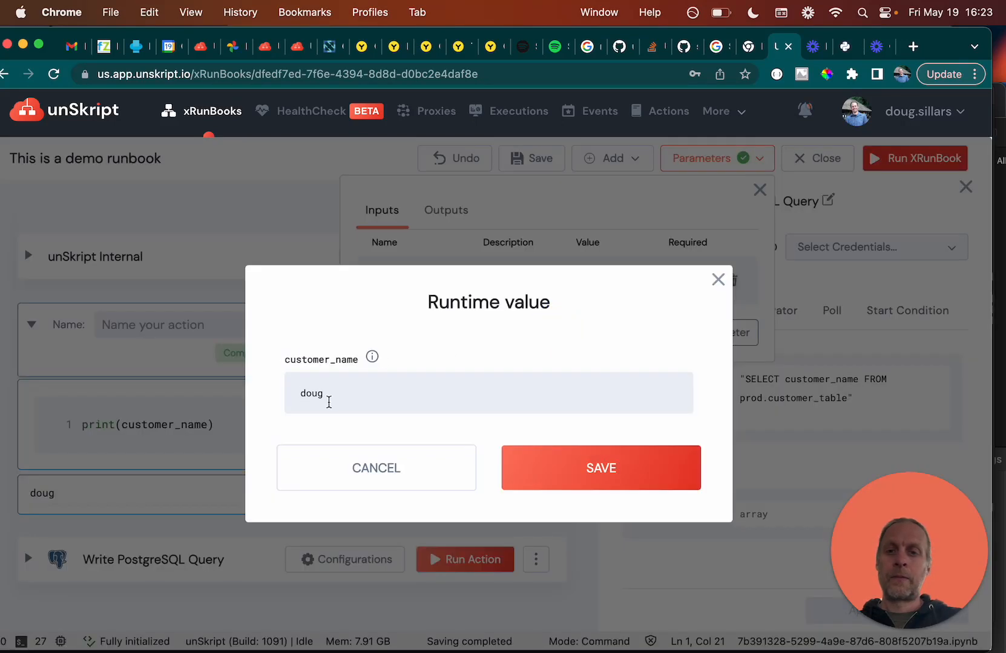
text(Fre)
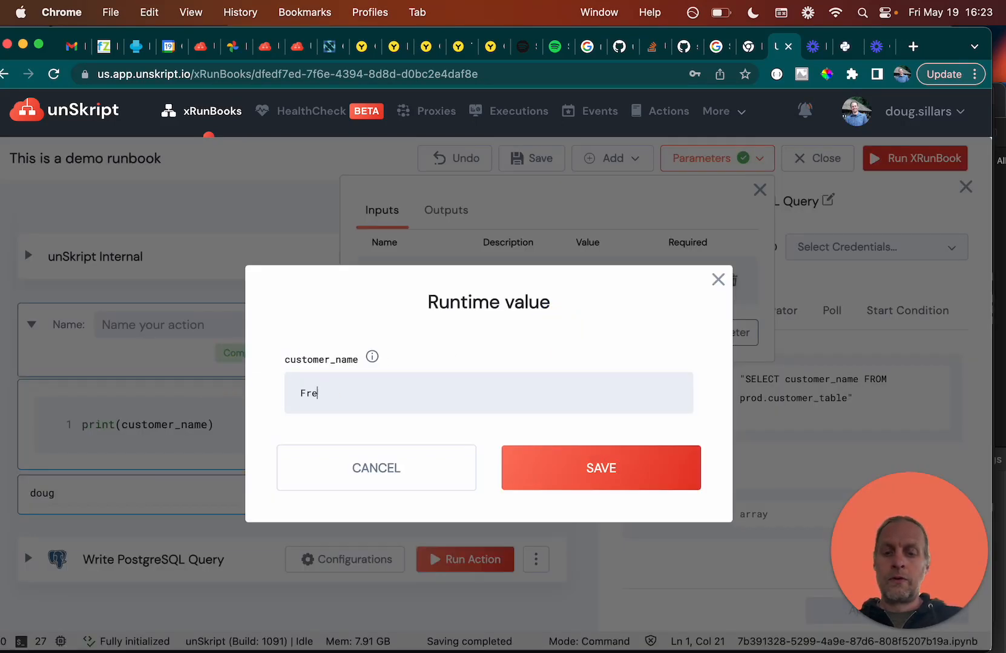
text(d Floints)
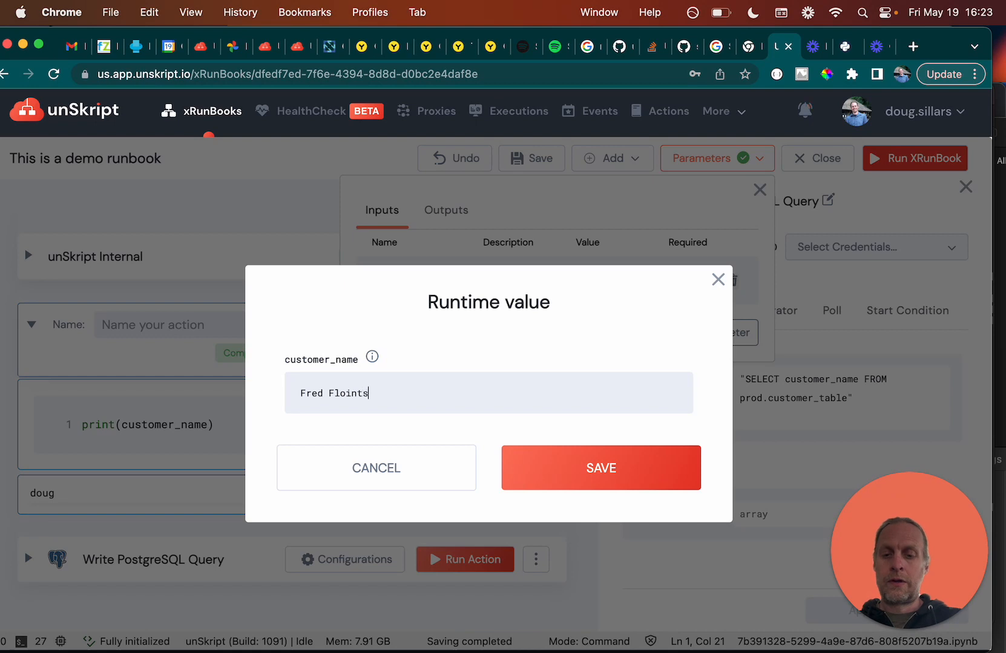
text(tone)
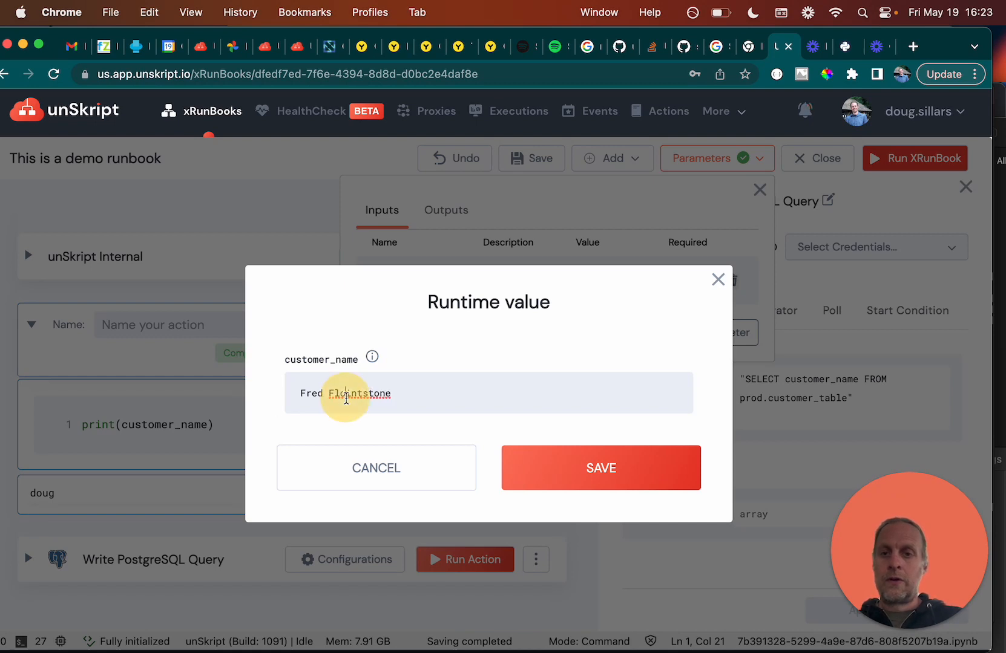
click(601, 467)
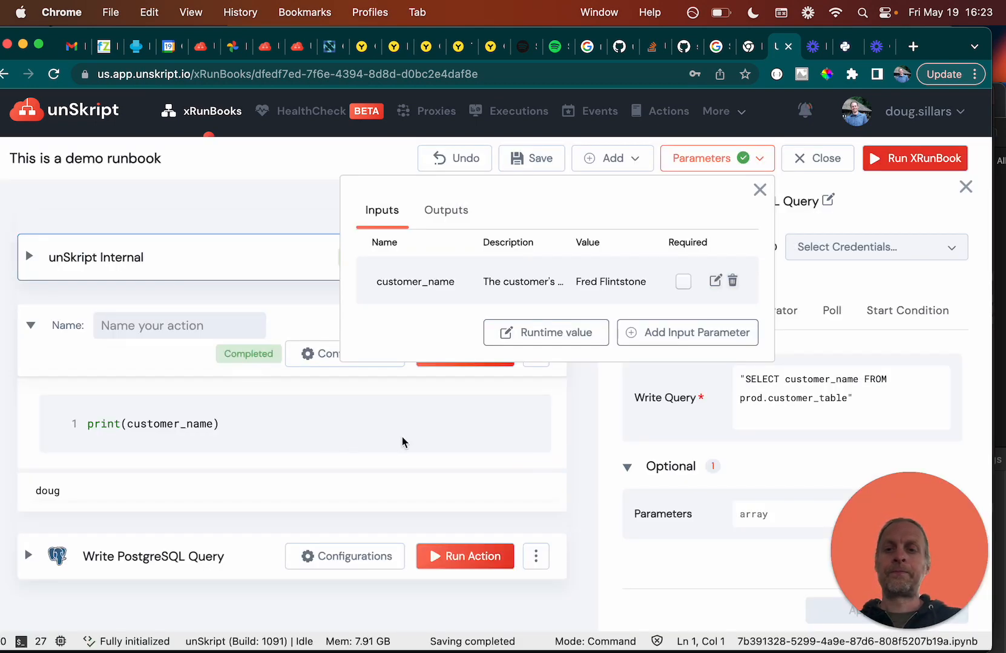
click(759, 190)
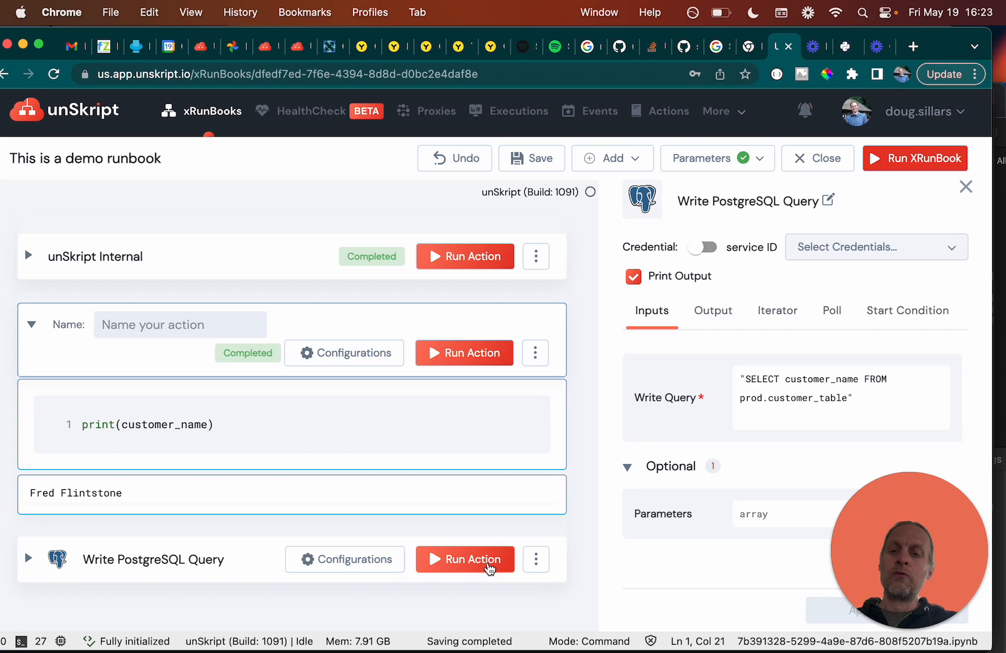
mouse_move(765, 448)
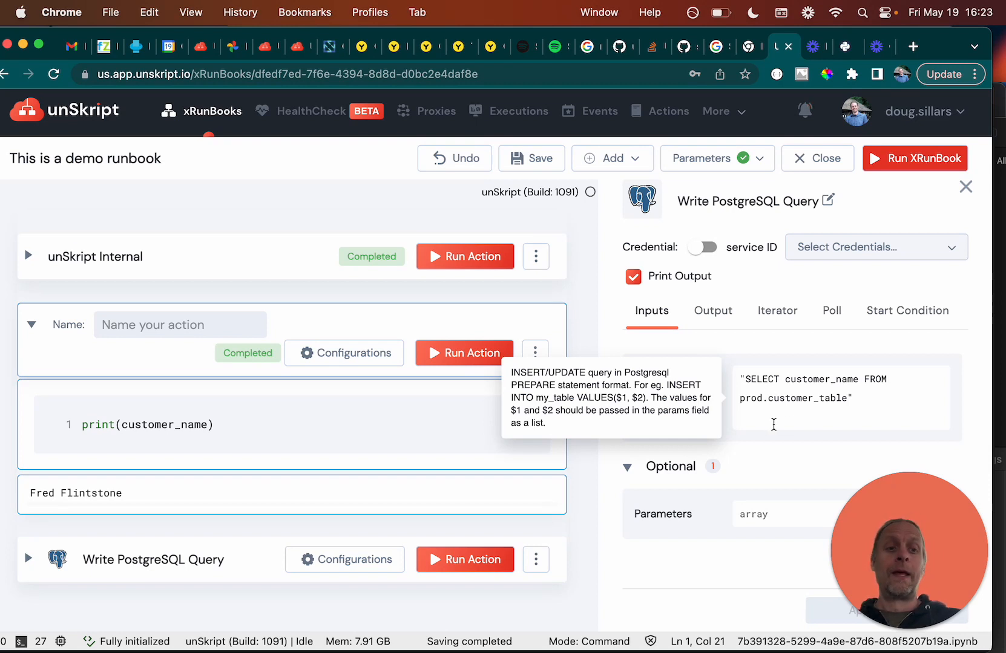
mouse_move(843, 462)
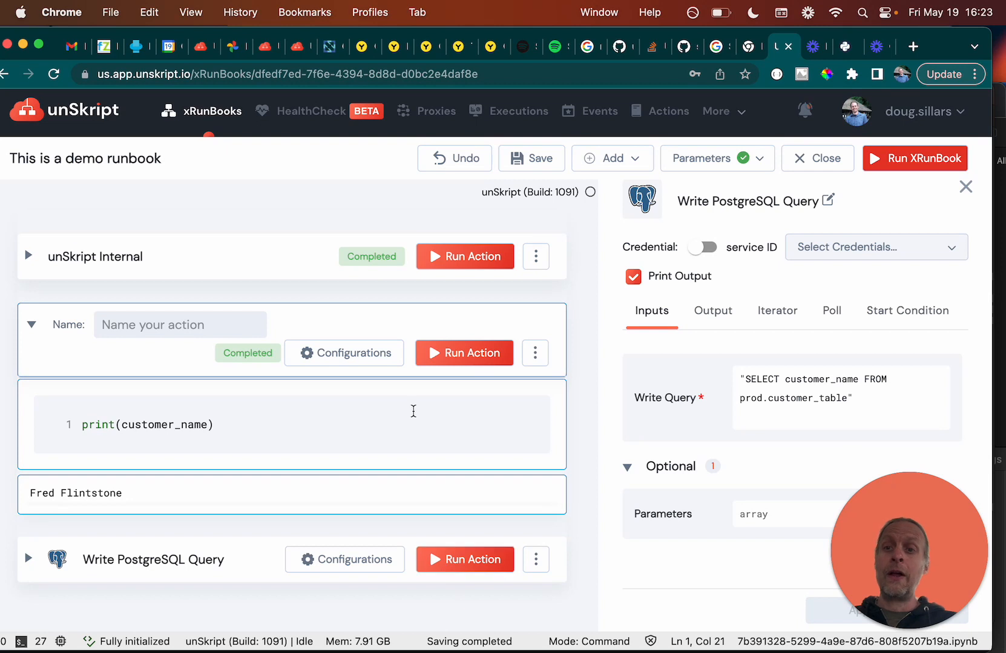
mouse_move(569, 223)
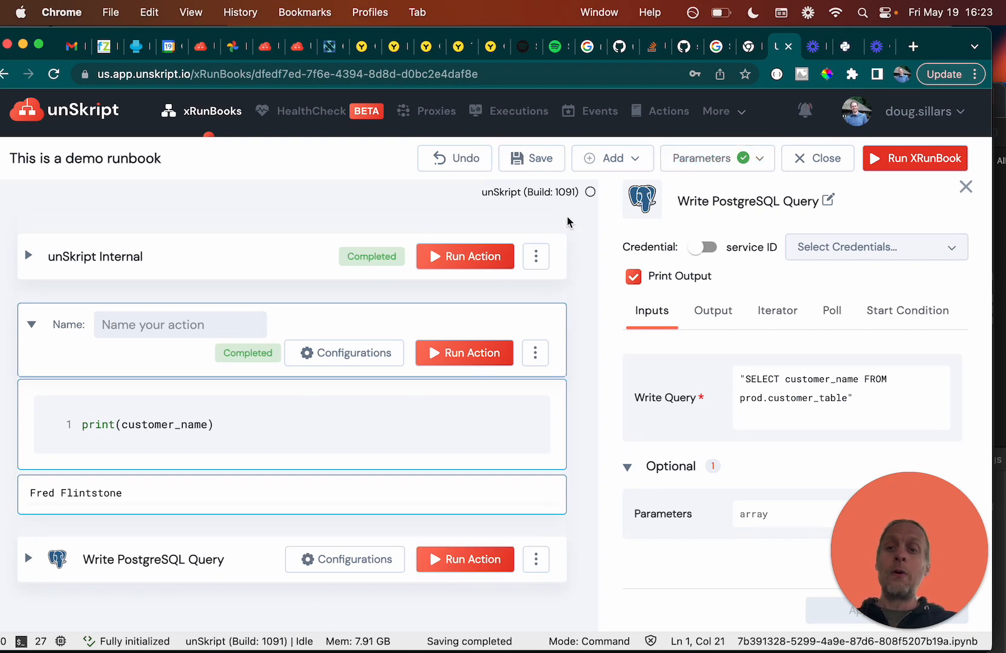
Step: Show the runbook's input parameters with customer_name at runtime value Fred Flintstone
click(703, 159)
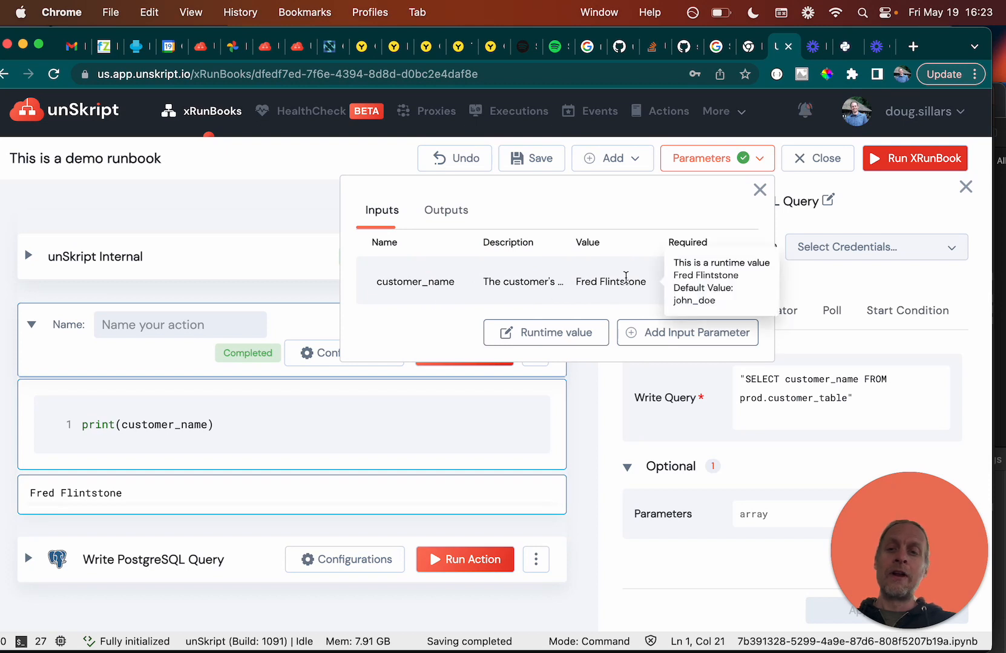
mouse_move(124, 511)
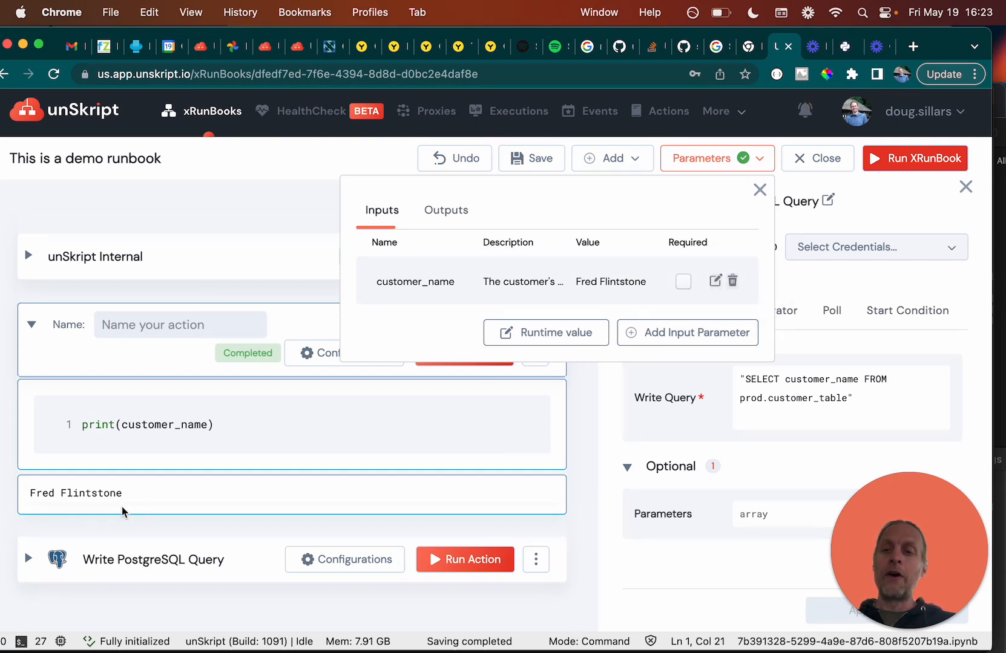
mouse_move(331, 508)
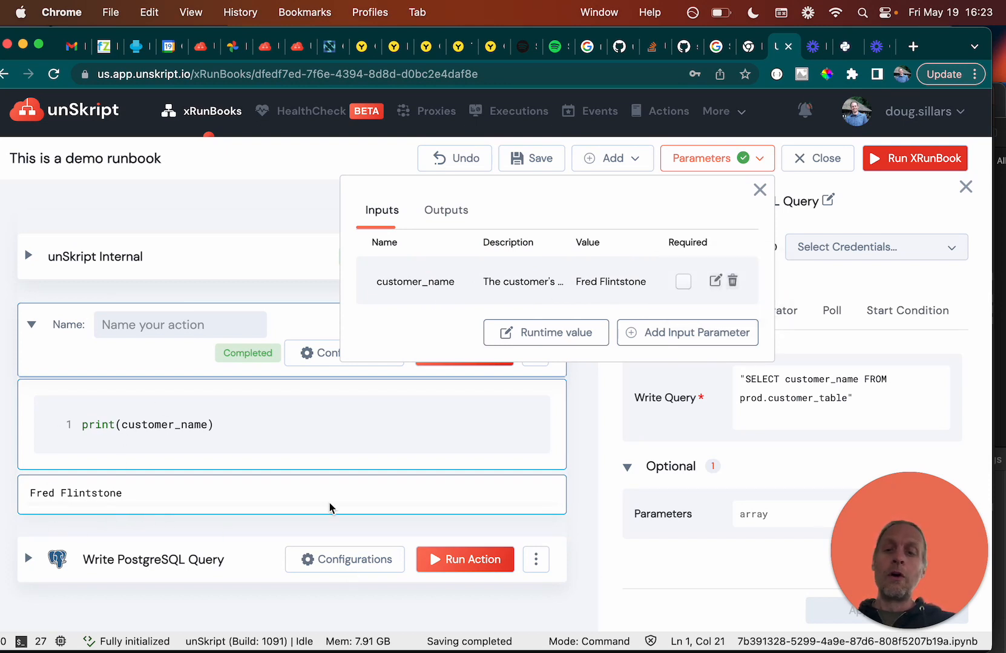
mouse_move(230, 572)
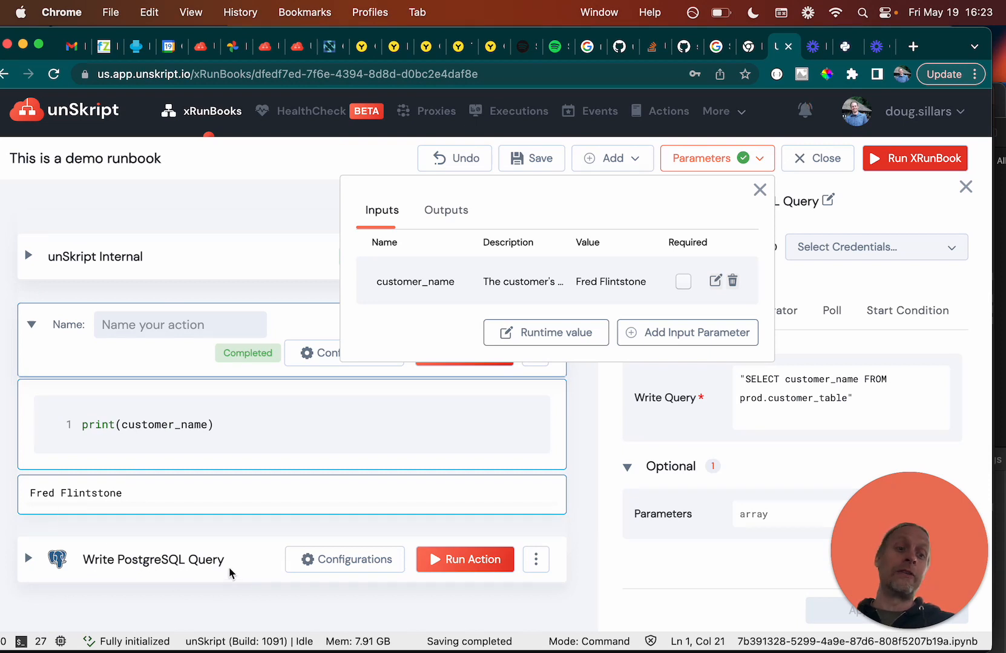